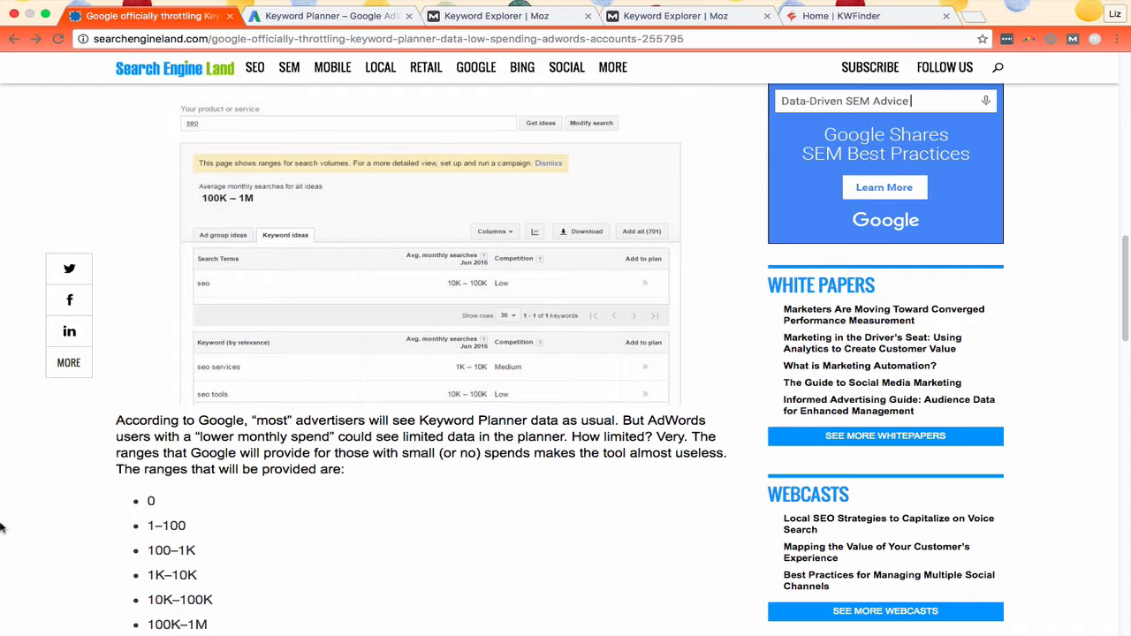
{"action": "mouse_move", "coordinate": [307, 369]}
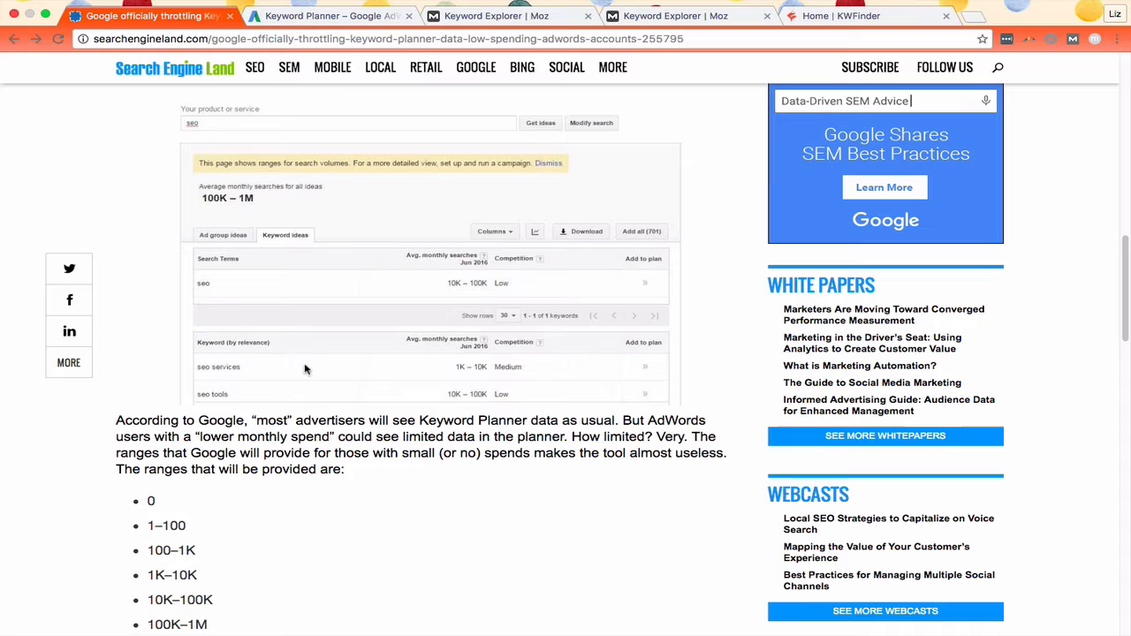
{"action": "mouse_move", "coordinate": [477, 413]}
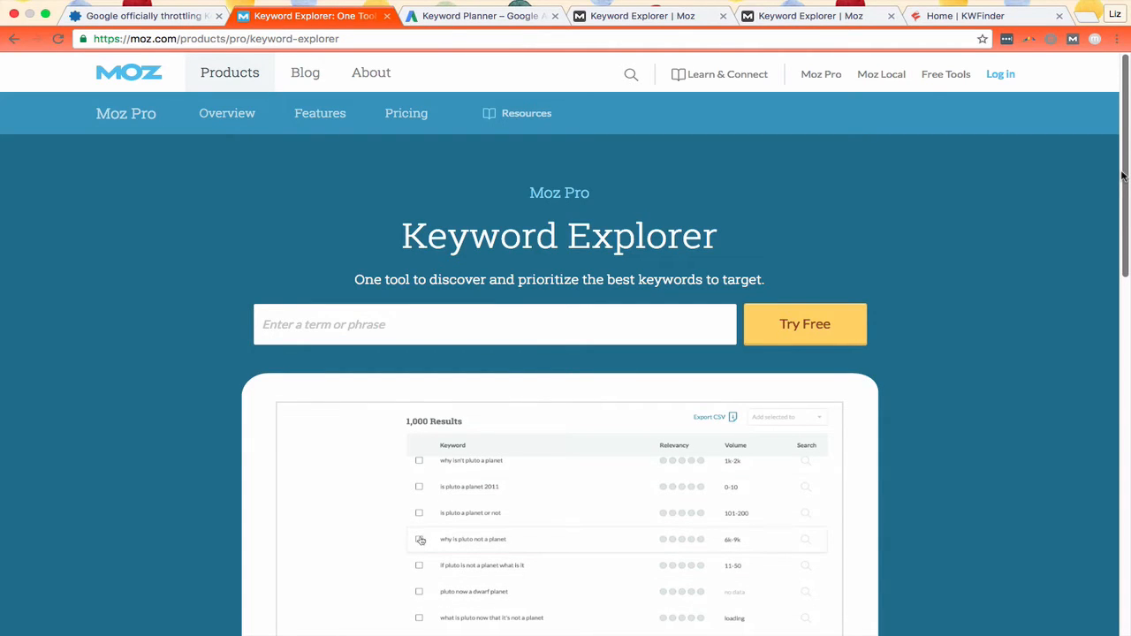
Step: Step through the Keyword Explorer demo with 'Is Pluto a Planet?' as the sample query
{"action": "left_click", "coordinate": [419, 539]}
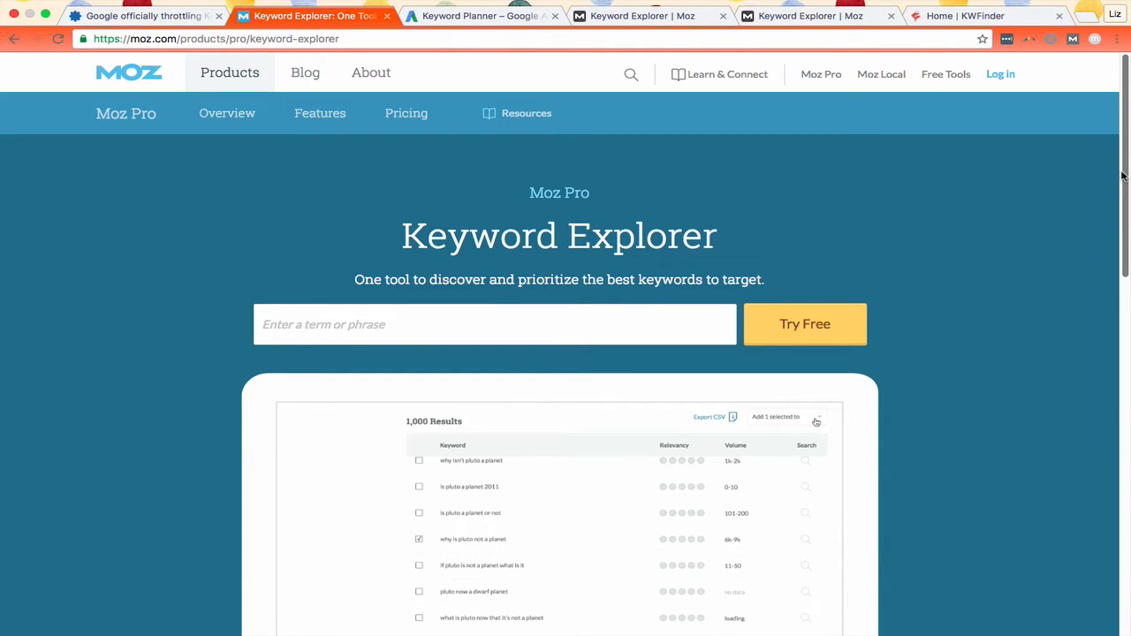
{"action": "left_click", "coordinate": [774, 417]}
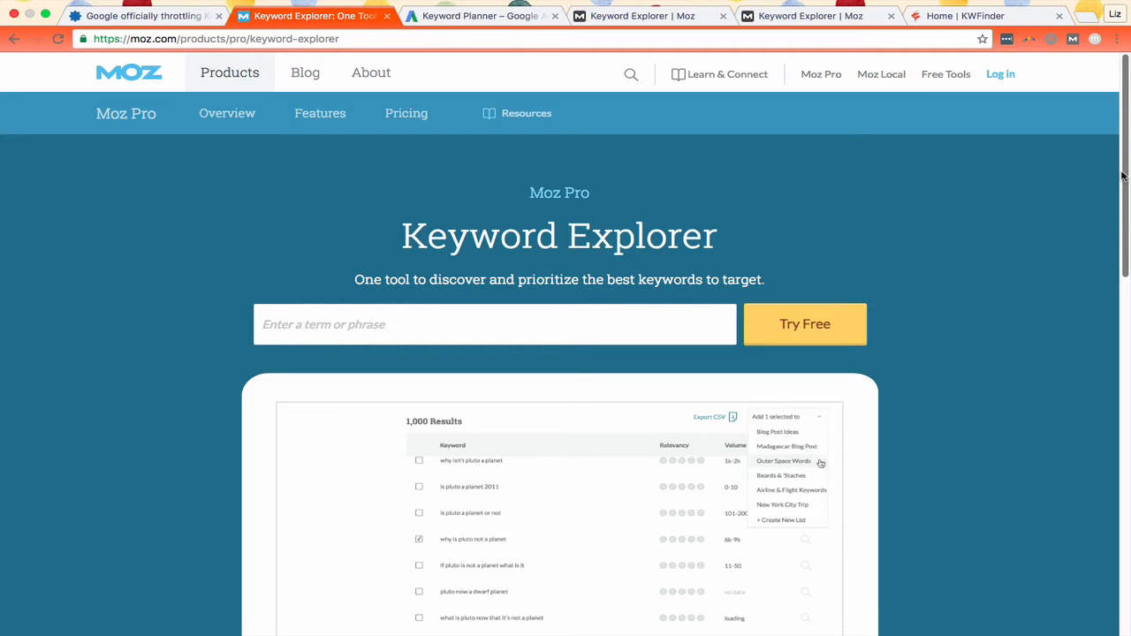
{"action": "left_click", "coordinate": [783, 460]}
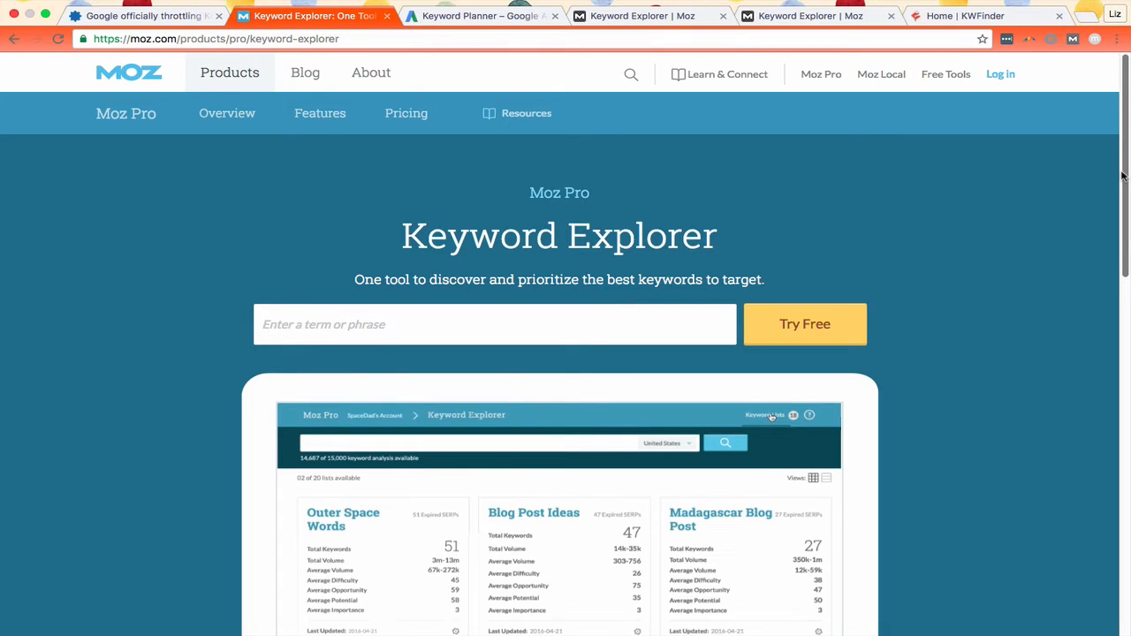
{"action": "mouse_move", "coordinate": [357, 515]}
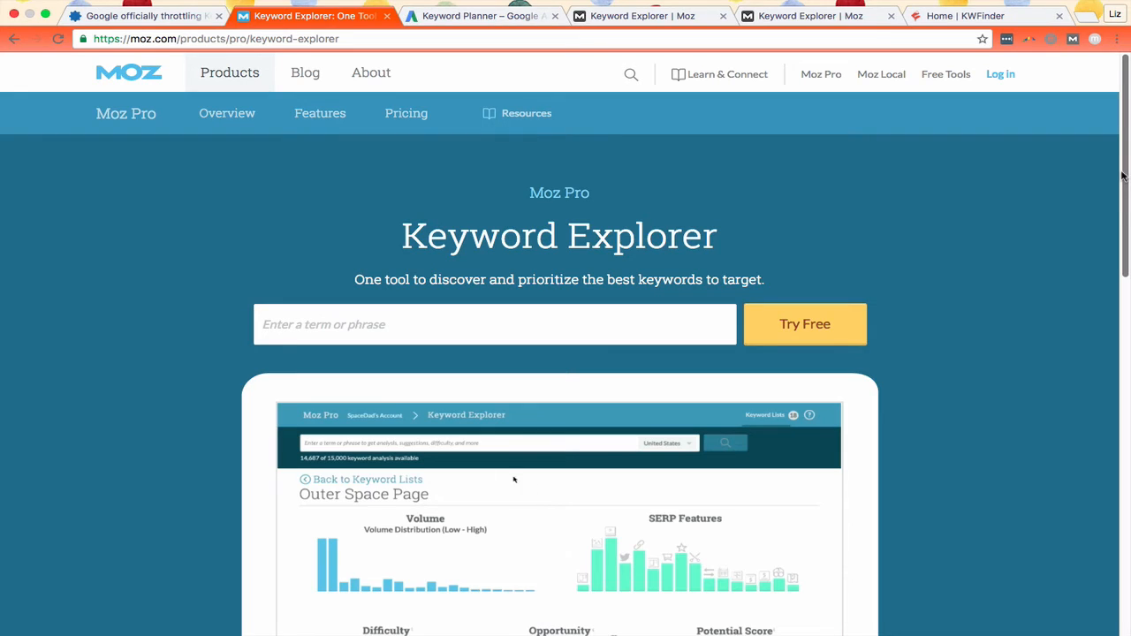
{"action": "type", "text": "Is Pluto a Planet?"}
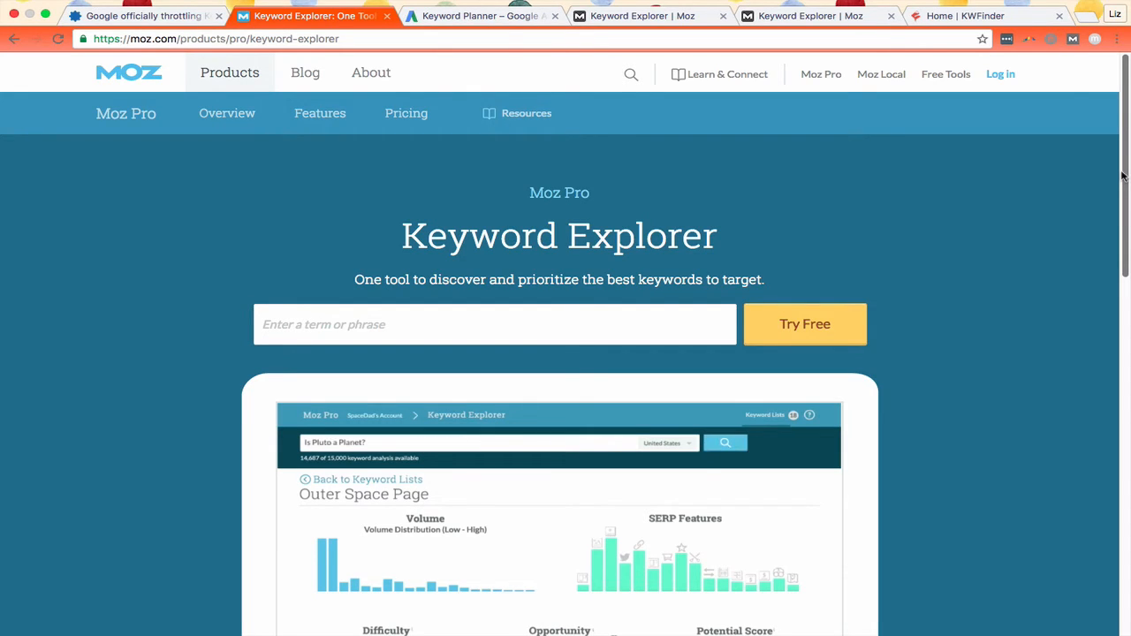
{"action": "left_click", "coordinate": [725, 442]}
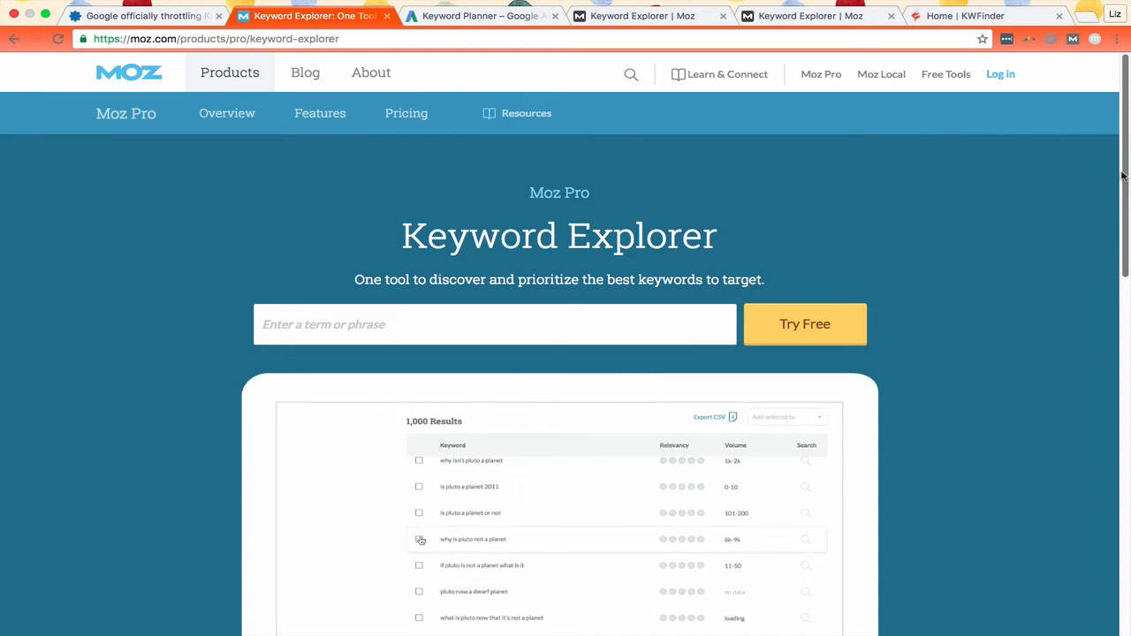
Step: Replay the demo query, then switch to the wedding pose ideas overview tab
{"action": "left_click", "coordinate": [419, 539]}
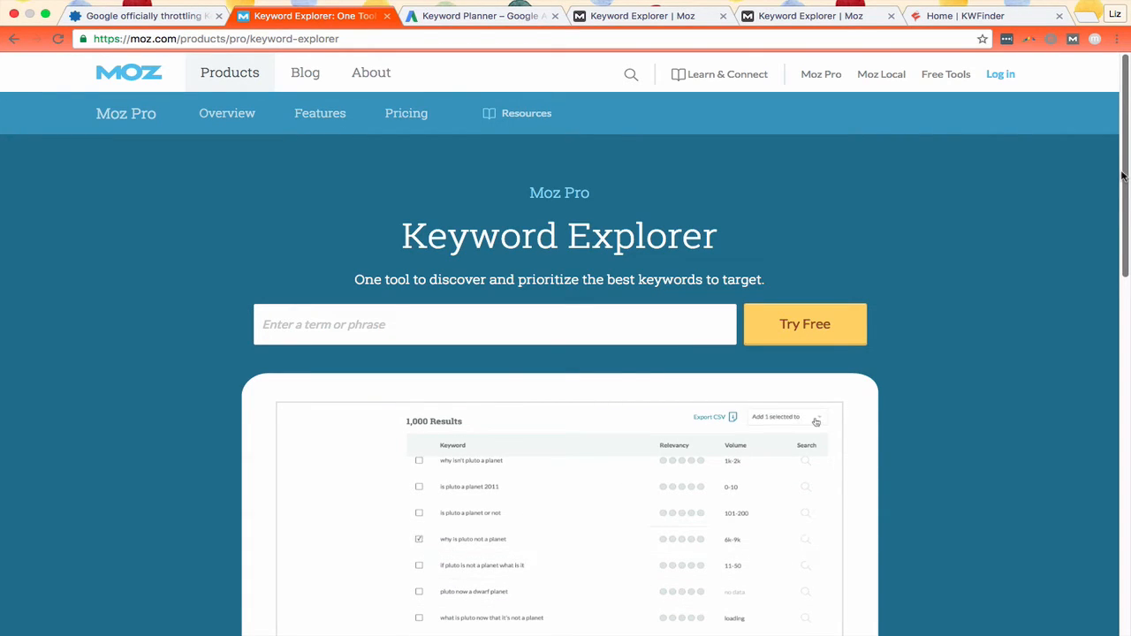
{"action": "left_click", "coordinate": [784, 417]}
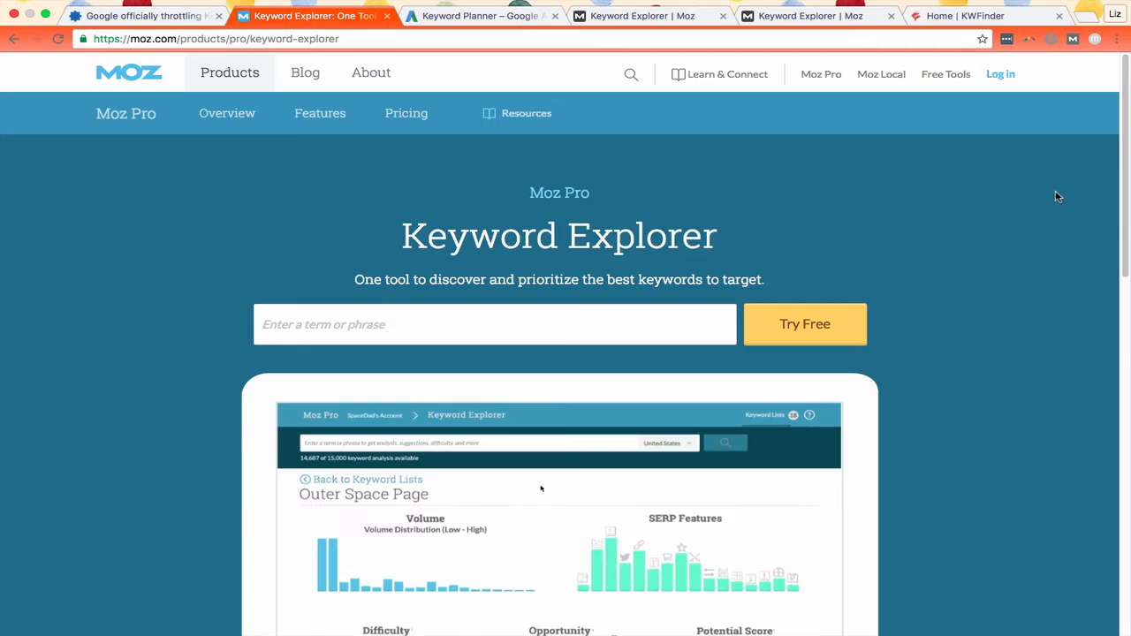
{"action": "type", "text": "Is Pluto a Pl"}
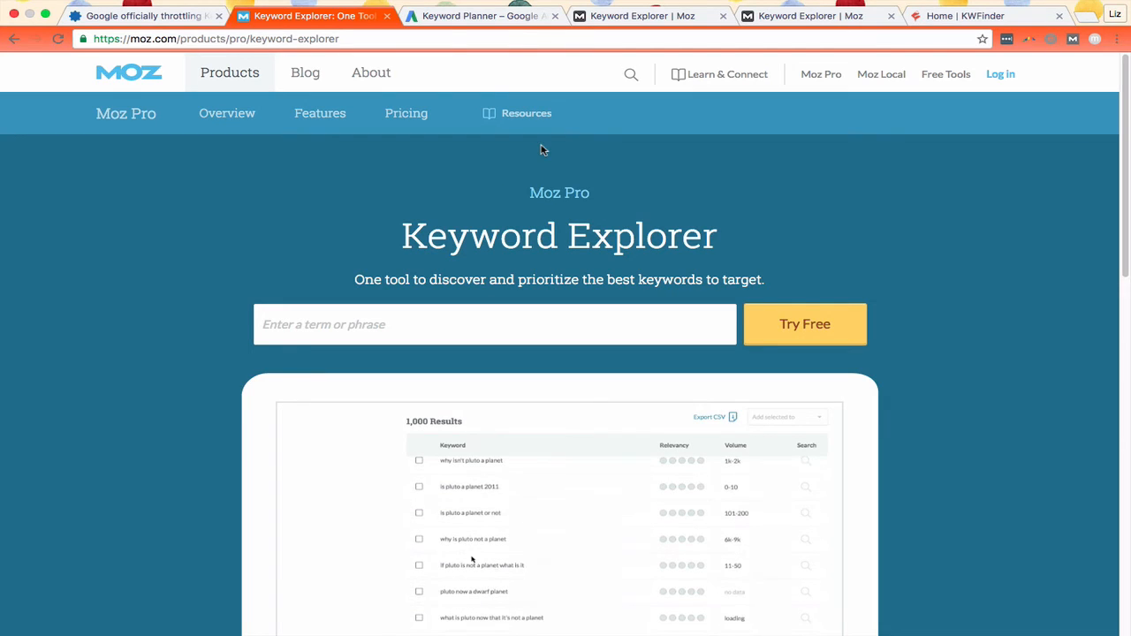
{"action": "left_click", "coordinate": [419, 539]}
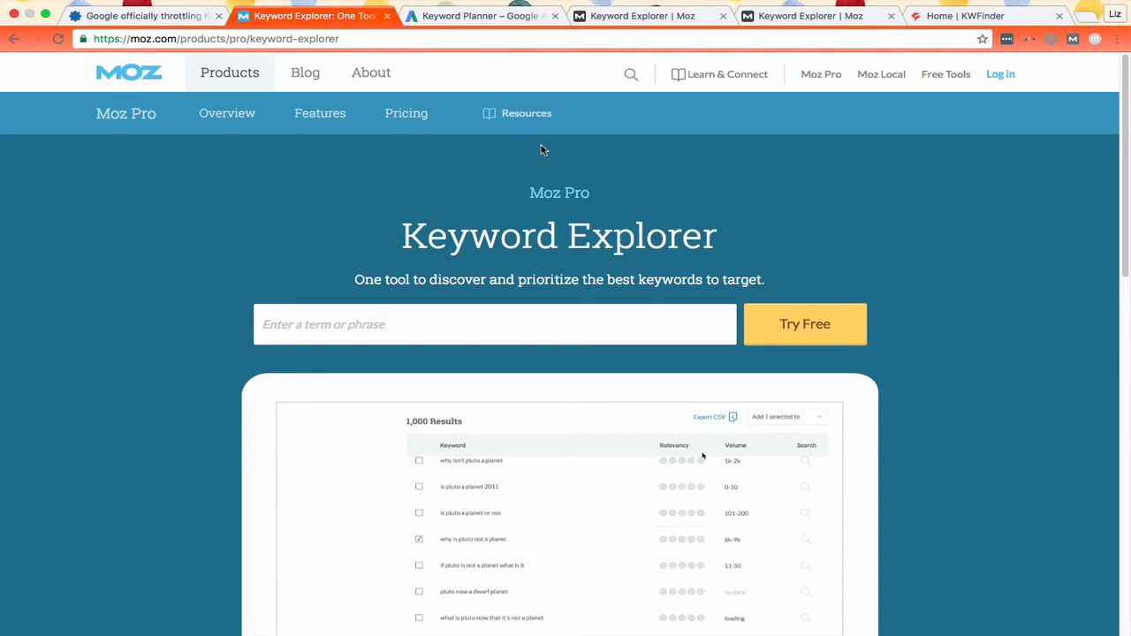
{"action": "left_click", "coordinate": [785, 416]}
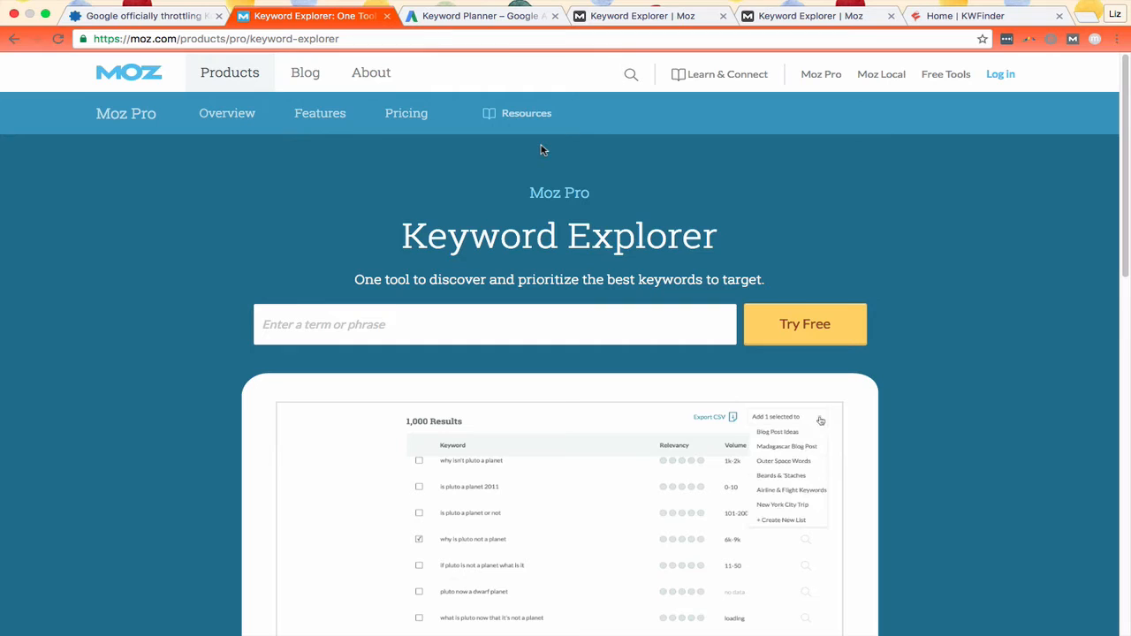
{"action": "mouse_move", "coordinate": [819, 462]}
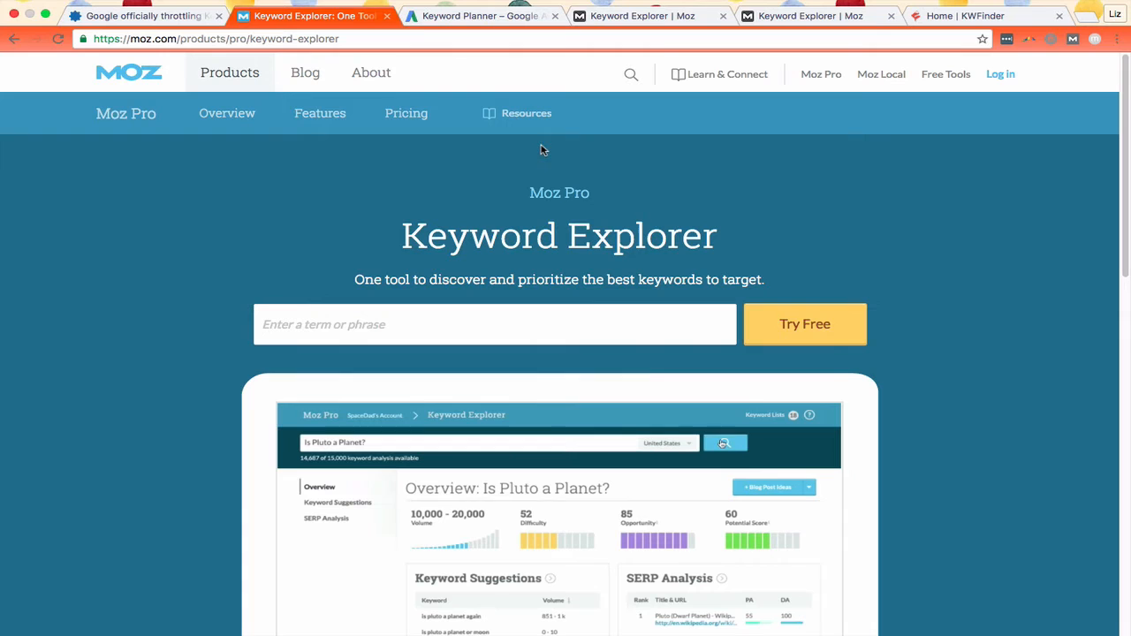
{"action": "left_click", "coordinate": [644, 16]}
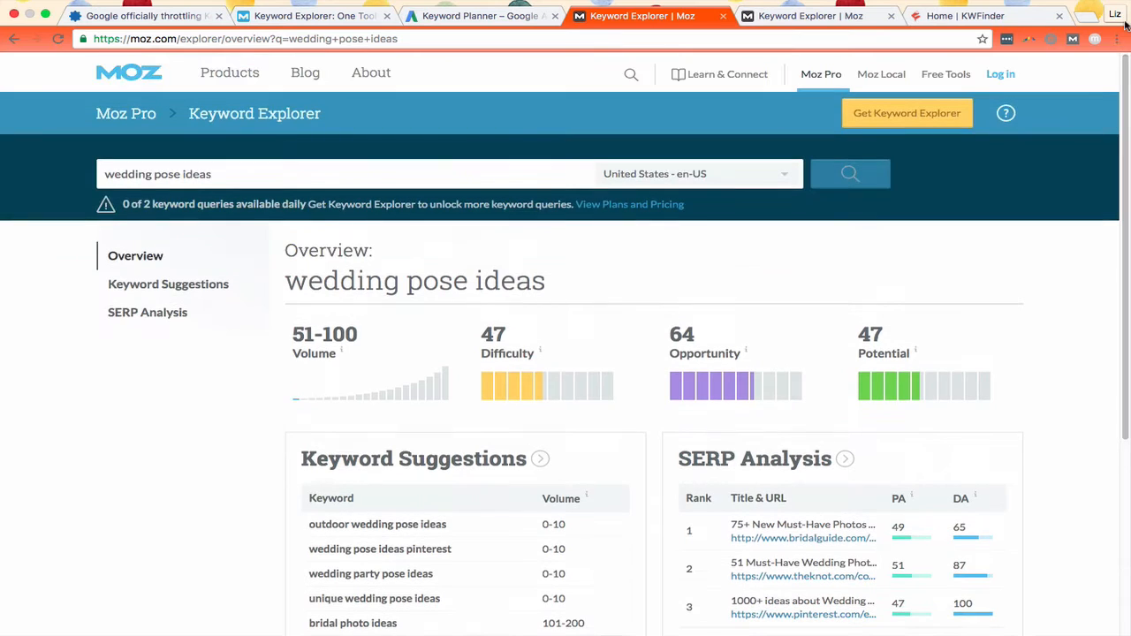
{"action": "mouse_move", "coordinate": [342, 193]}
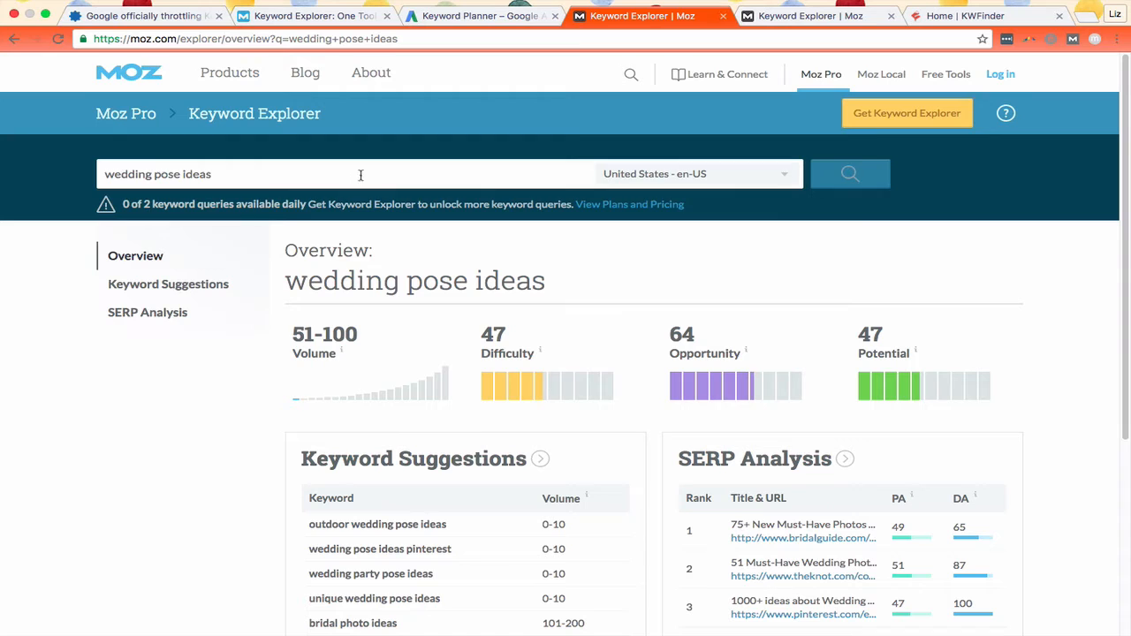
{"action": "mouse_move", "coordinate": [460, 174]}
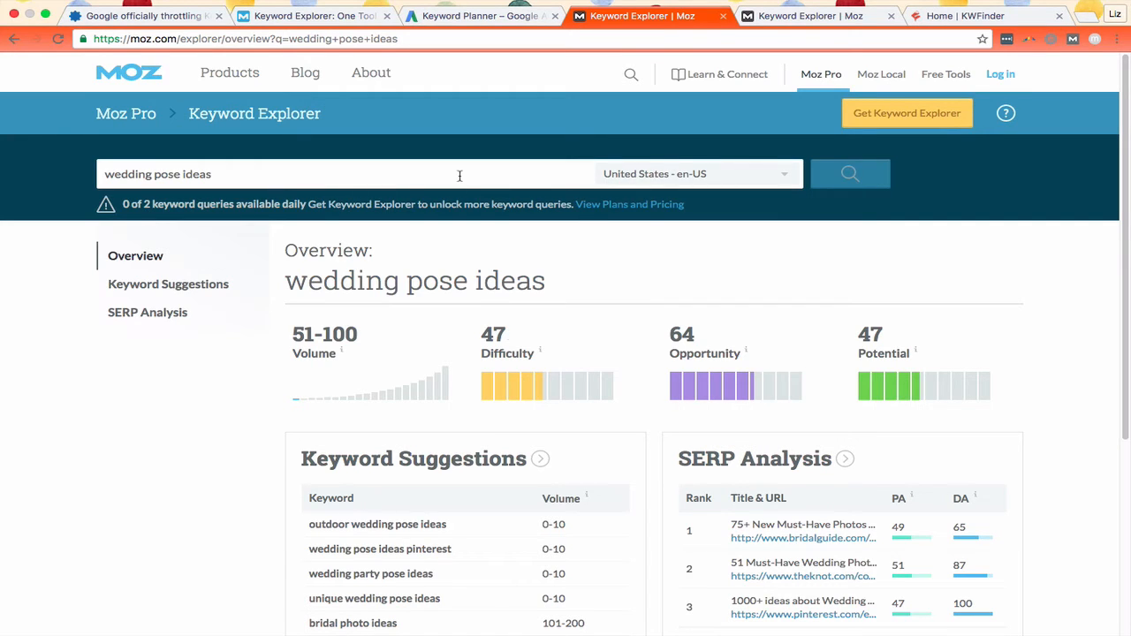
Step: Switch to the Keyword Planner results for wedding pose ideas
{"action": "left_click", "coordinate": [480, 15]}
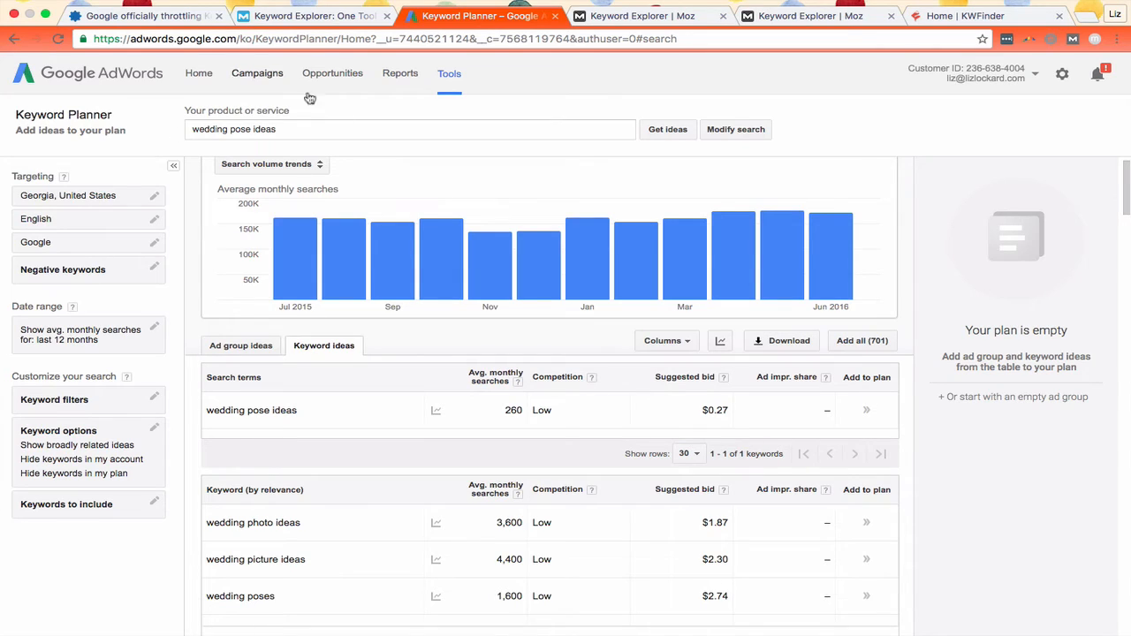
{"action": "mouse_move", "coordinate": [382, 167]}
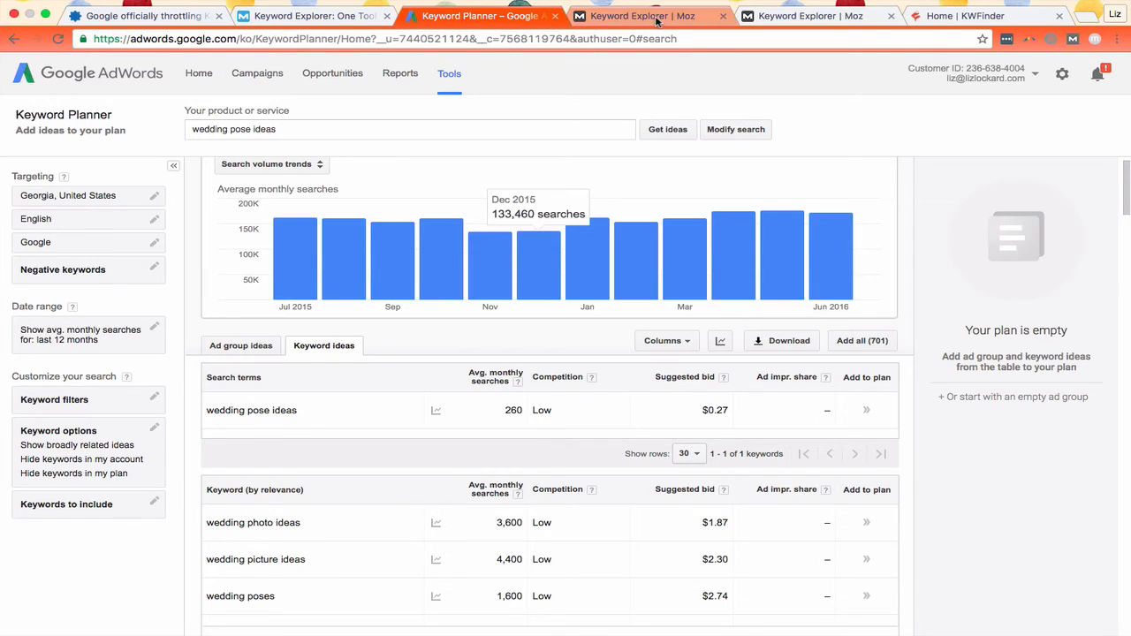
Step: Return to the Moz overview showing 51-100 volume and 47 difficulty
{"action": "left_click", "coordinate": [649, 15]}
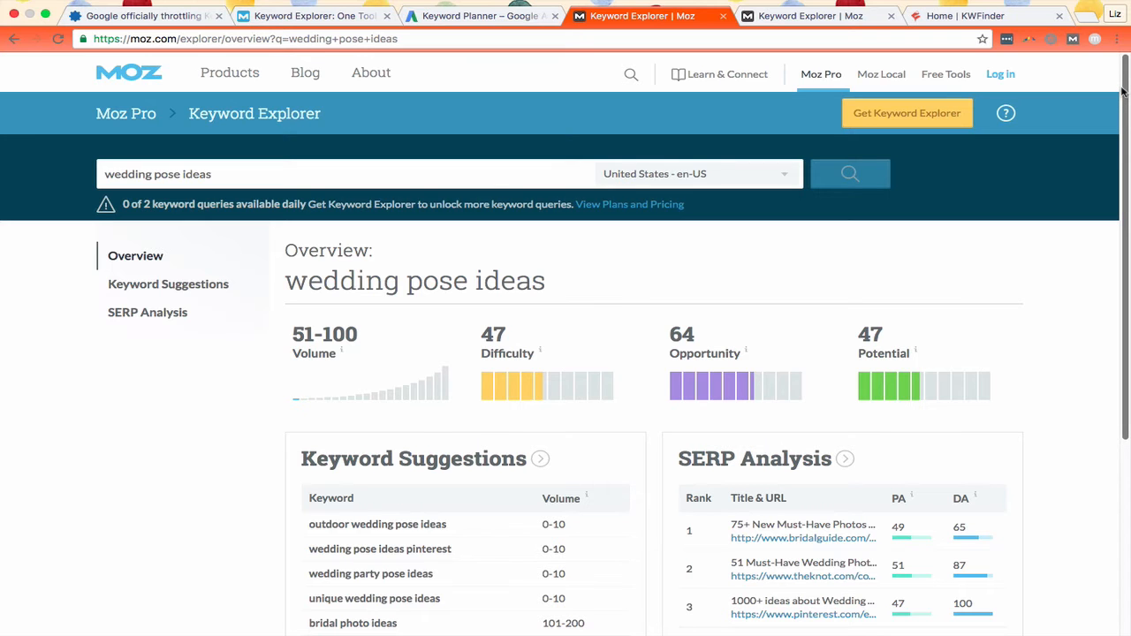
Step: Scroll the overview down to the Mentions section below the suggestions and SERP panels
{"action": "scroll", "scroll_direction": "down", "scroll_amount": 3}
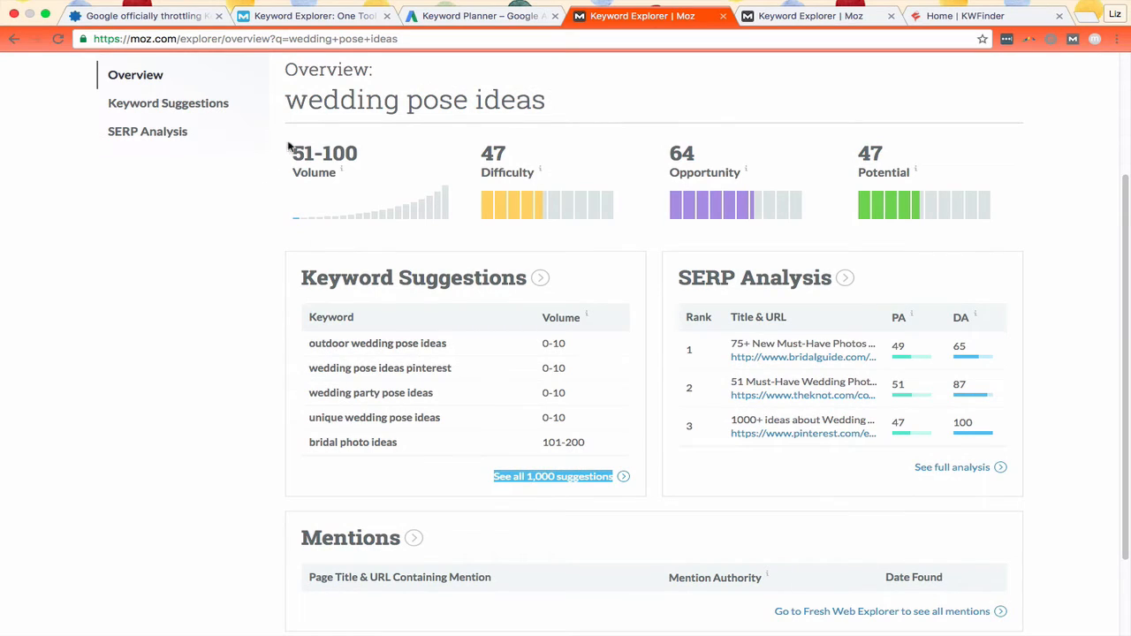
{"action": "mouse_move", "coordinate": [378, 183]}
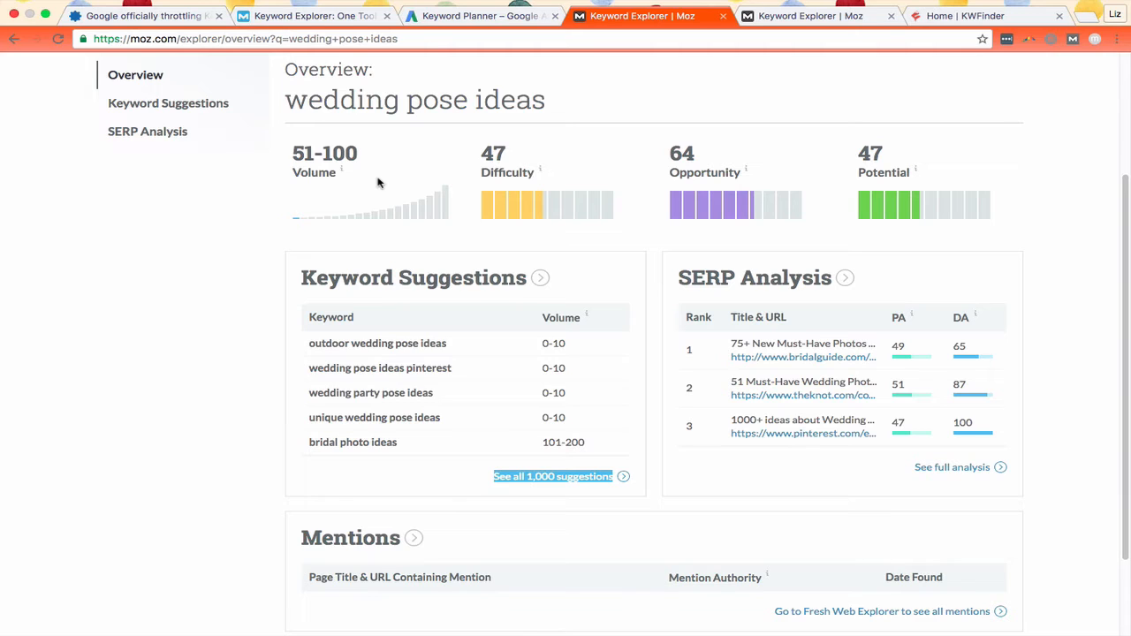
{"action": "mouse_move", "coordinate": [341, 172]}
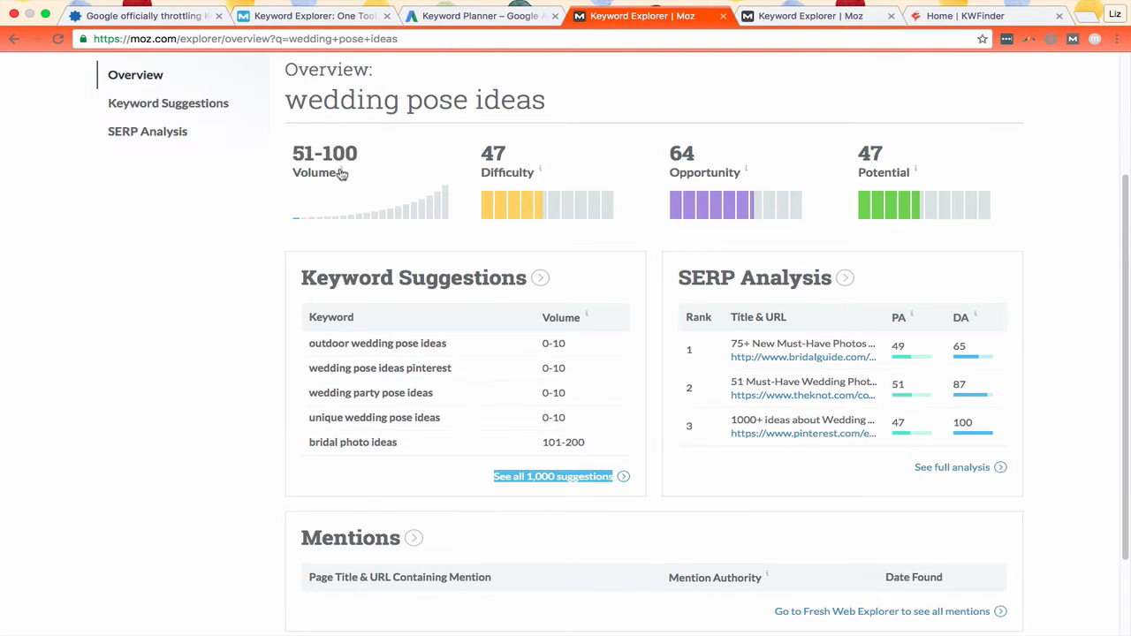
{"action": "mouse_move", "coordinate": [342, 172]}
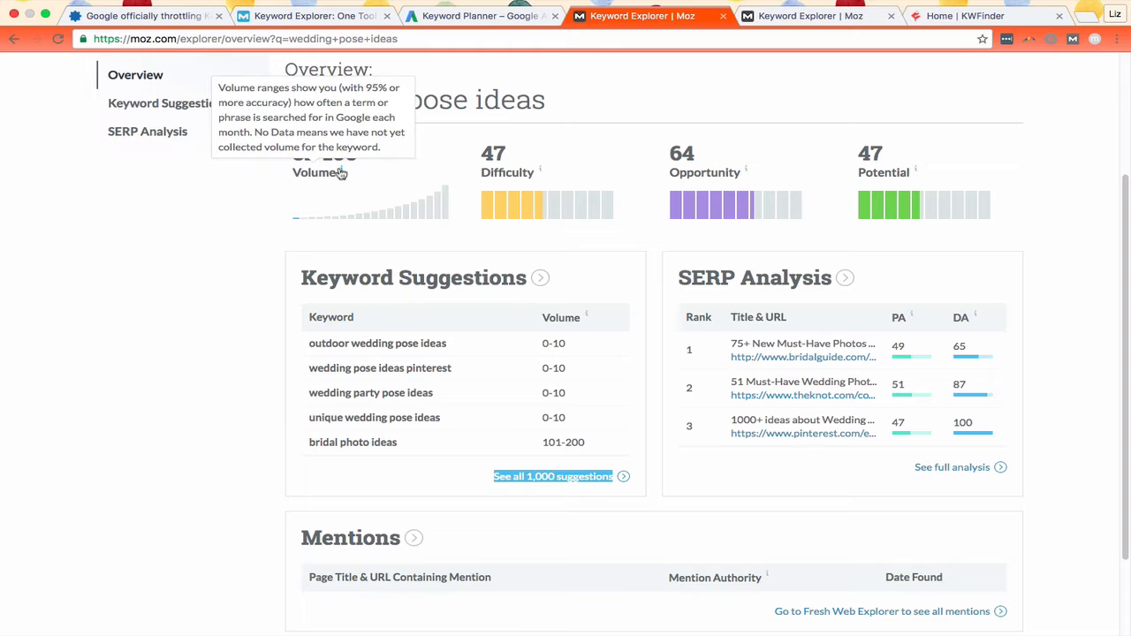
{"action": "mouse_move", "coordinate": [343, 195]}
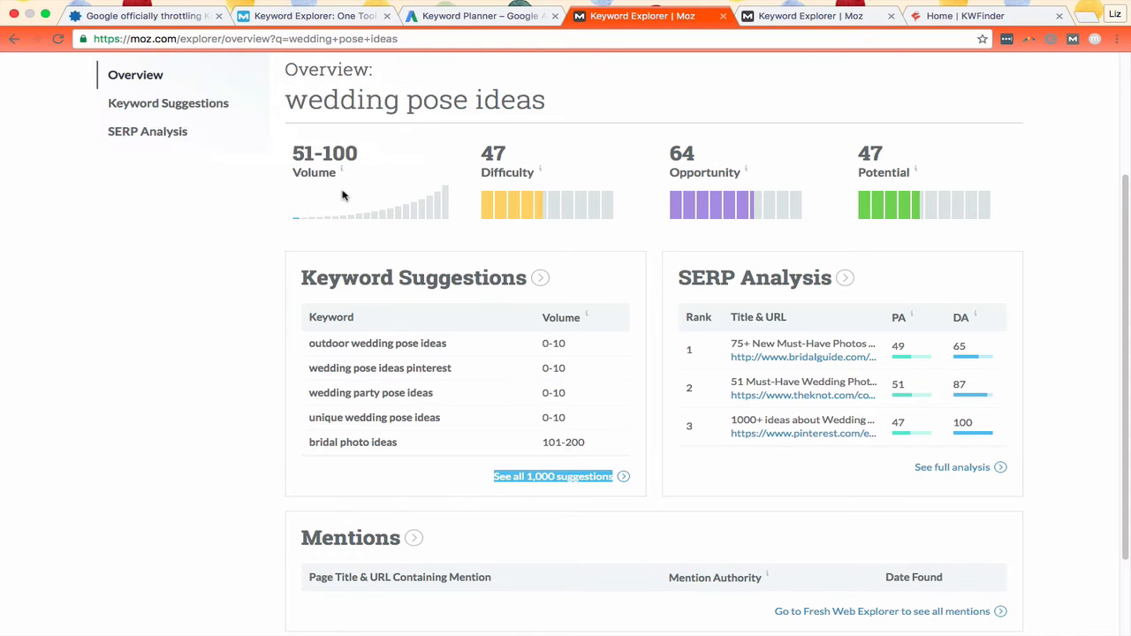
{"action": "mouse_move", "coordinate": [540, 168]}
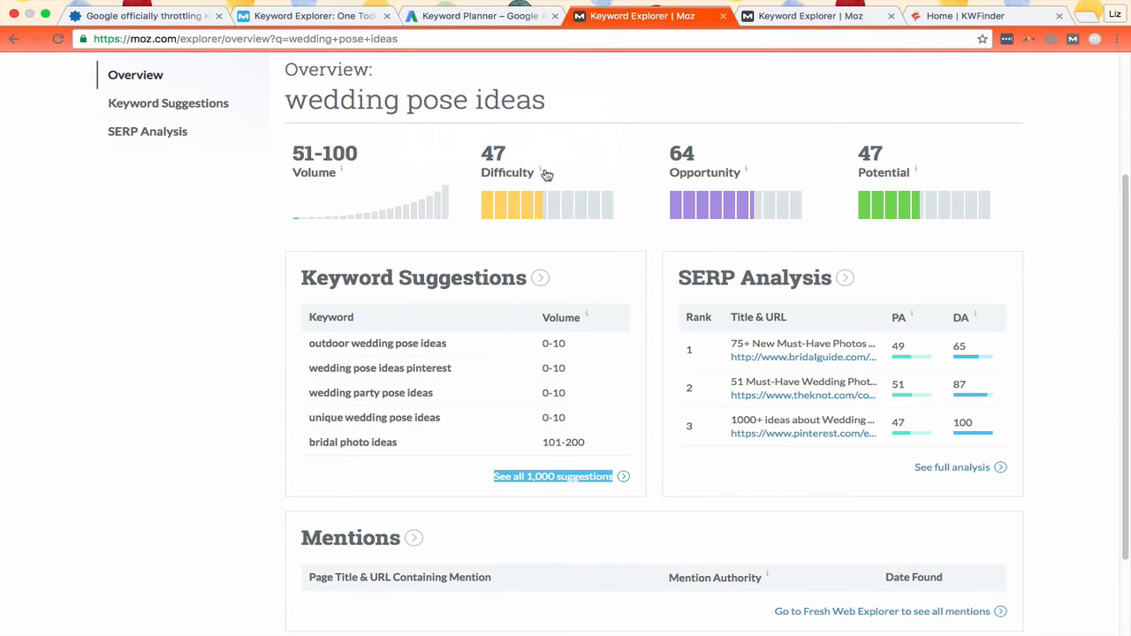
{"action": "mouse_move", "coordinate": [542, 172]}
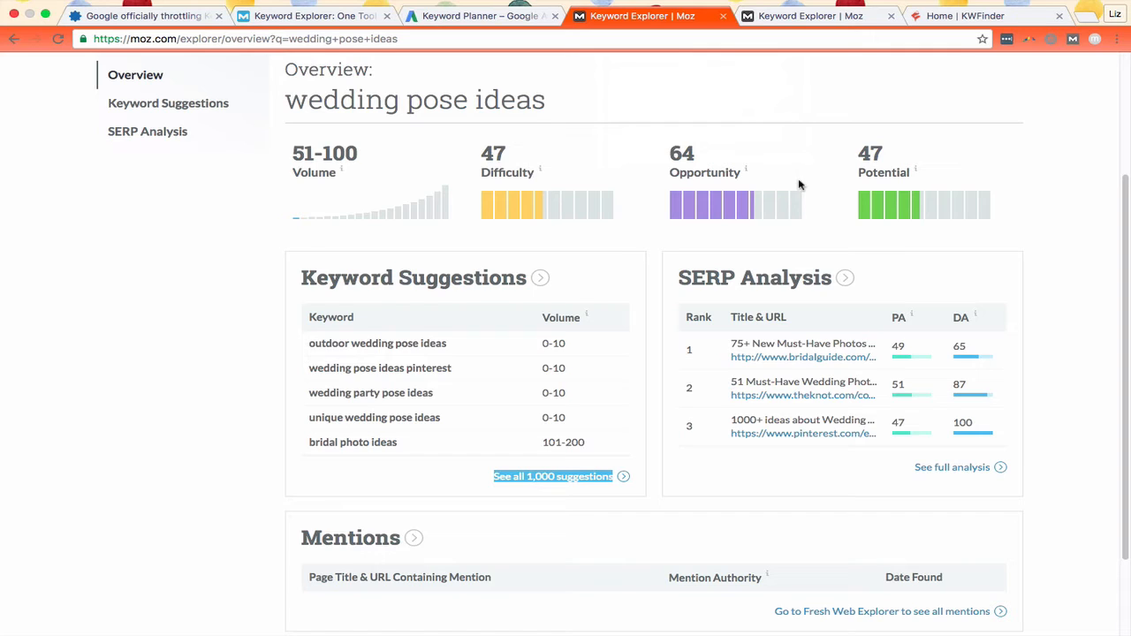
{"action": "mouse_move", "coordinate": [751, 153]}
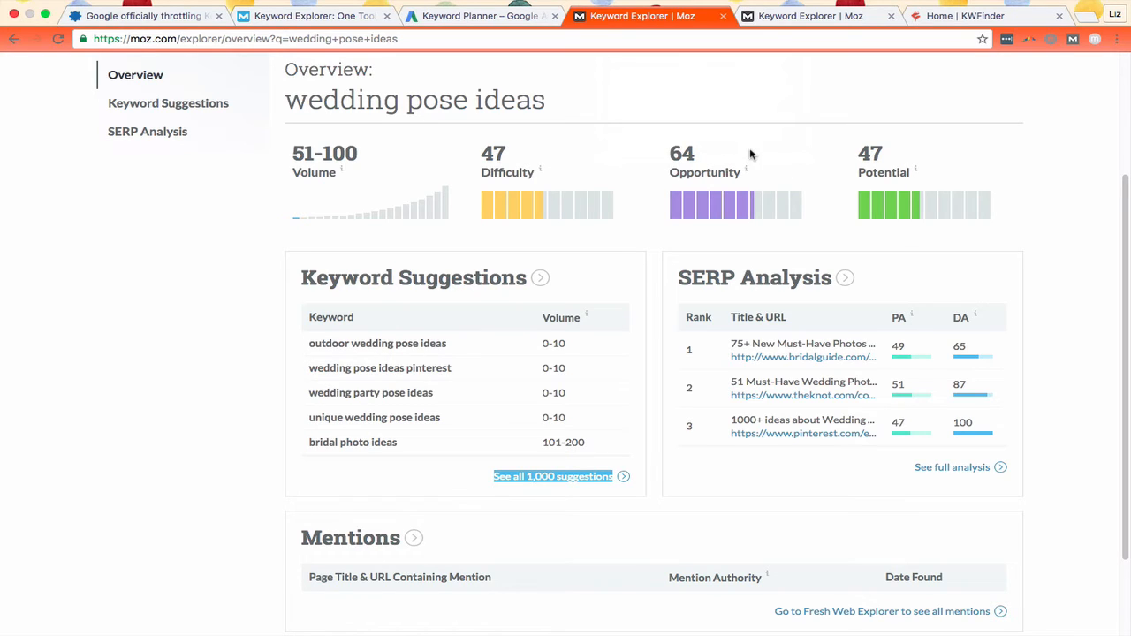
{"action": "mouse_move", "coordinate": [846, 135]}
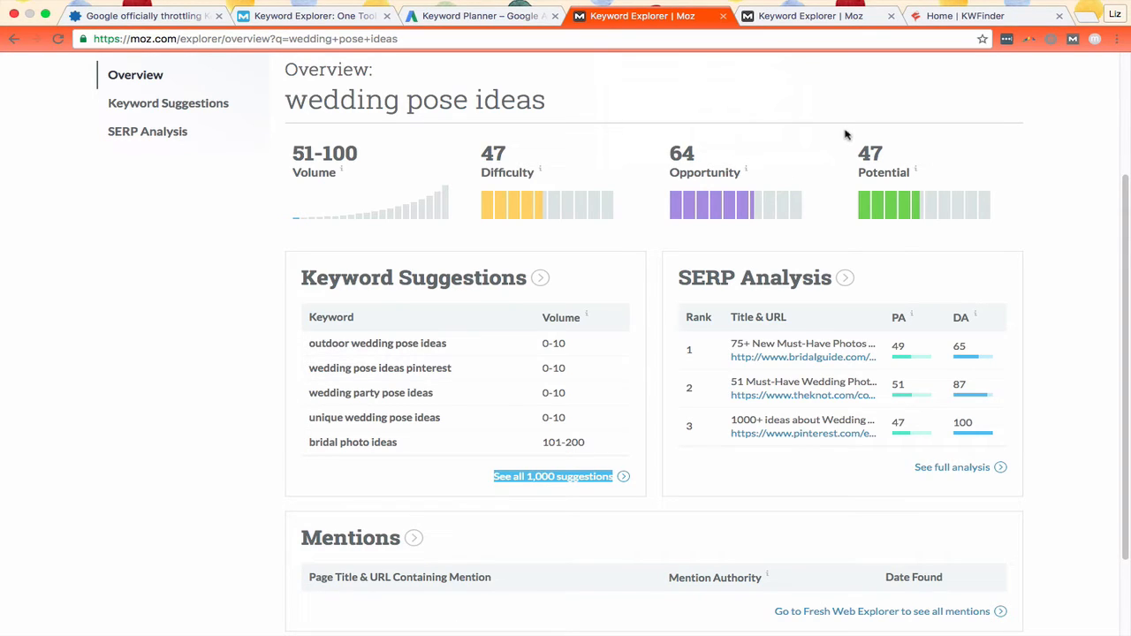
{"action": "mouse_move", "coordinate": [351, 207]}
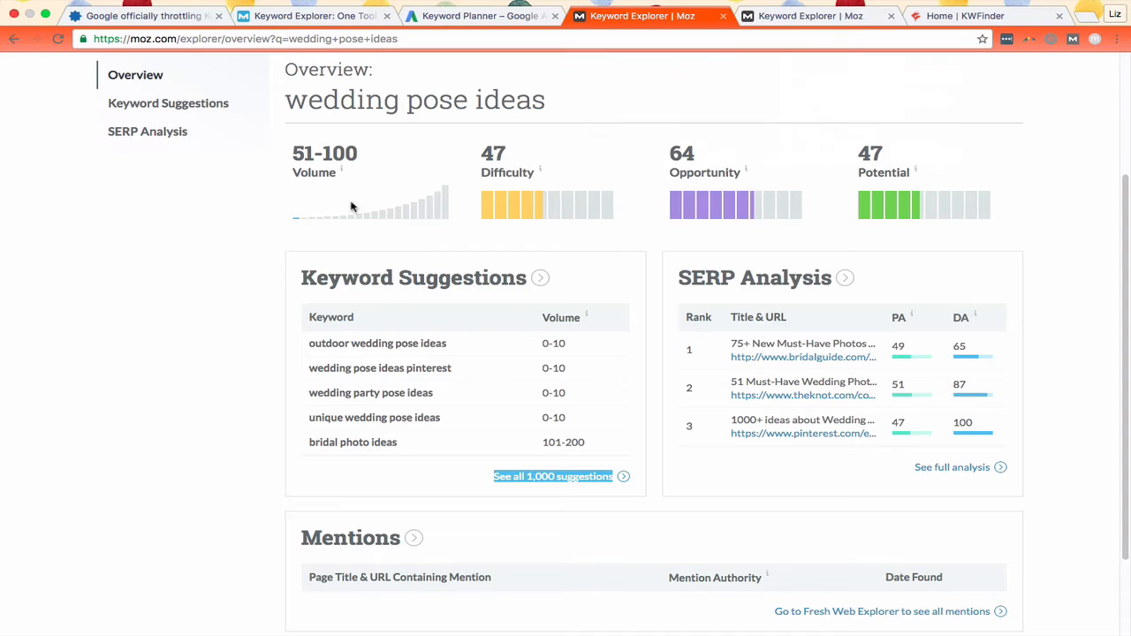
{"action": "mouse_move", "coordinate": [916, 171]}
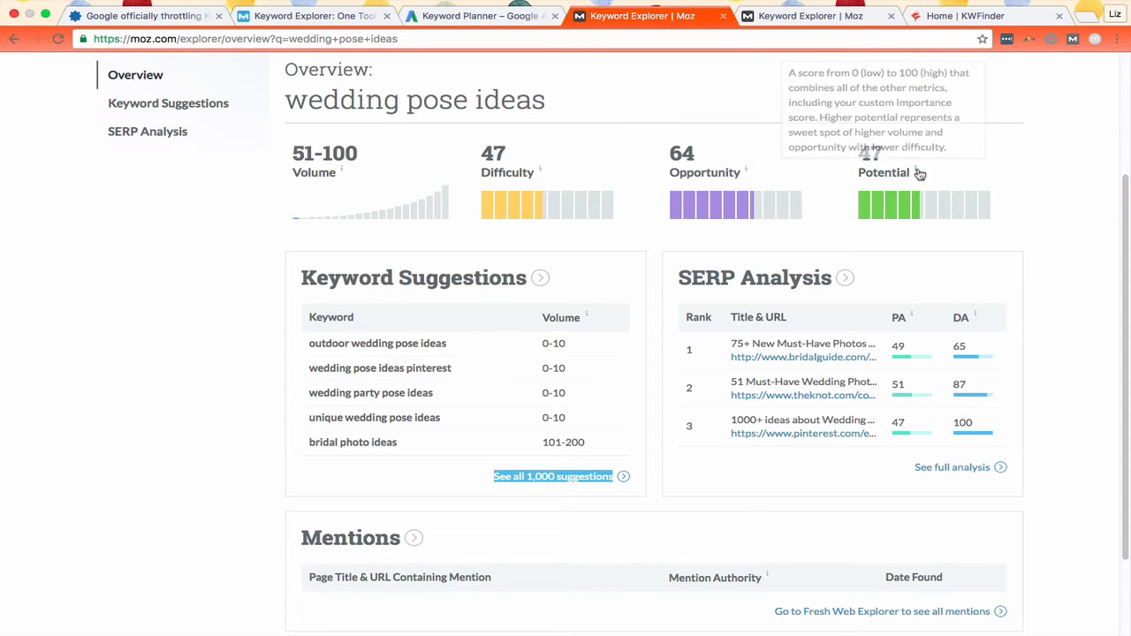
{"action": "mouse_move", "coordinate": [917, 172]}
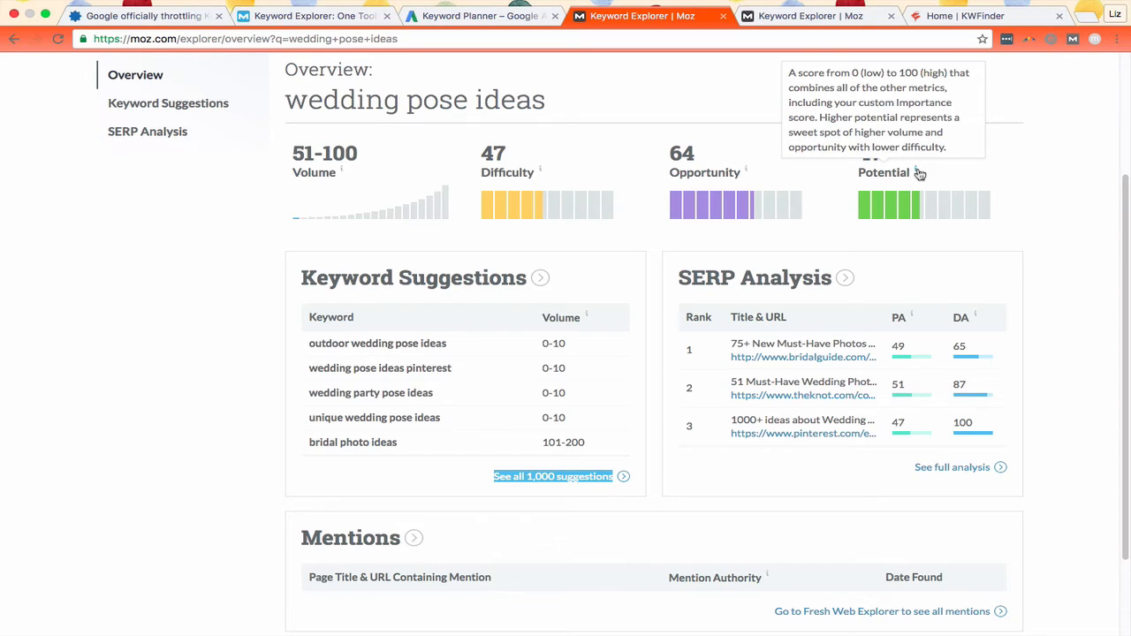
{"action": "mouse_move", "coordinate": [1039, 220]}
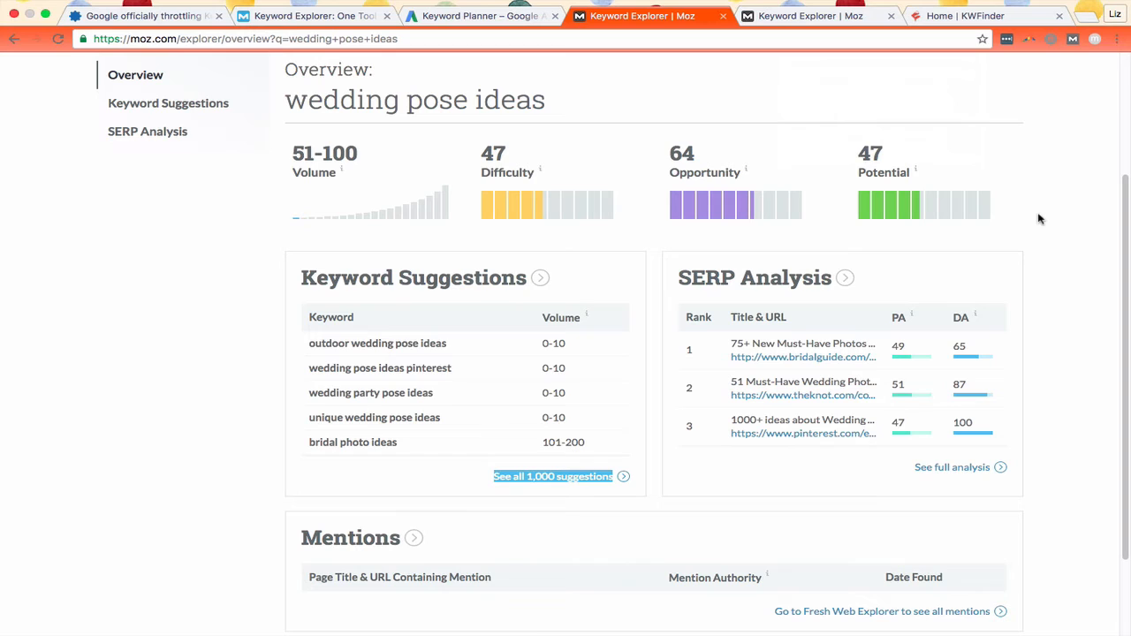
{"action": "mouse_move", "coordinate": [324, 367]}
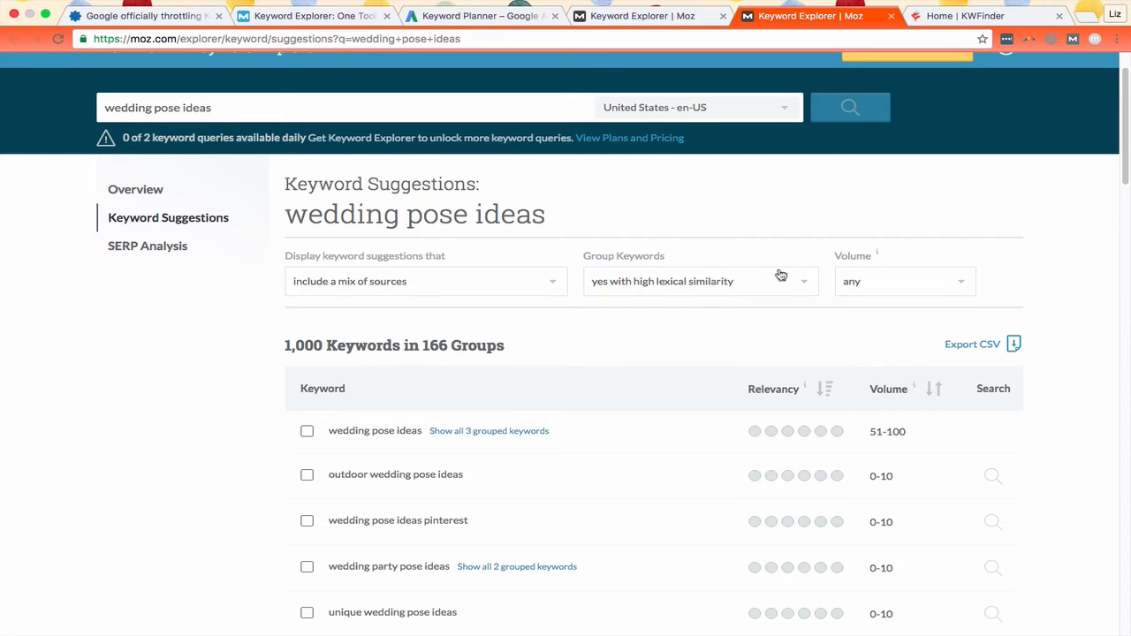
{"action": "mouse_move", "coordinate": [600, 221]}
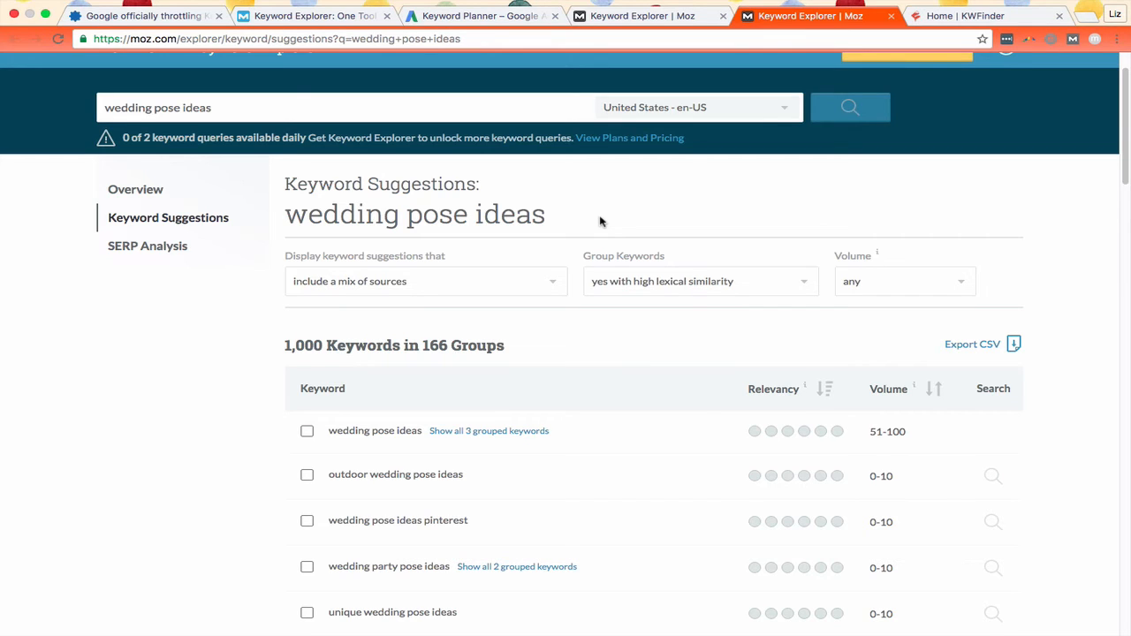
{"action": "mouse_move", "coordinate": [341, 269]}
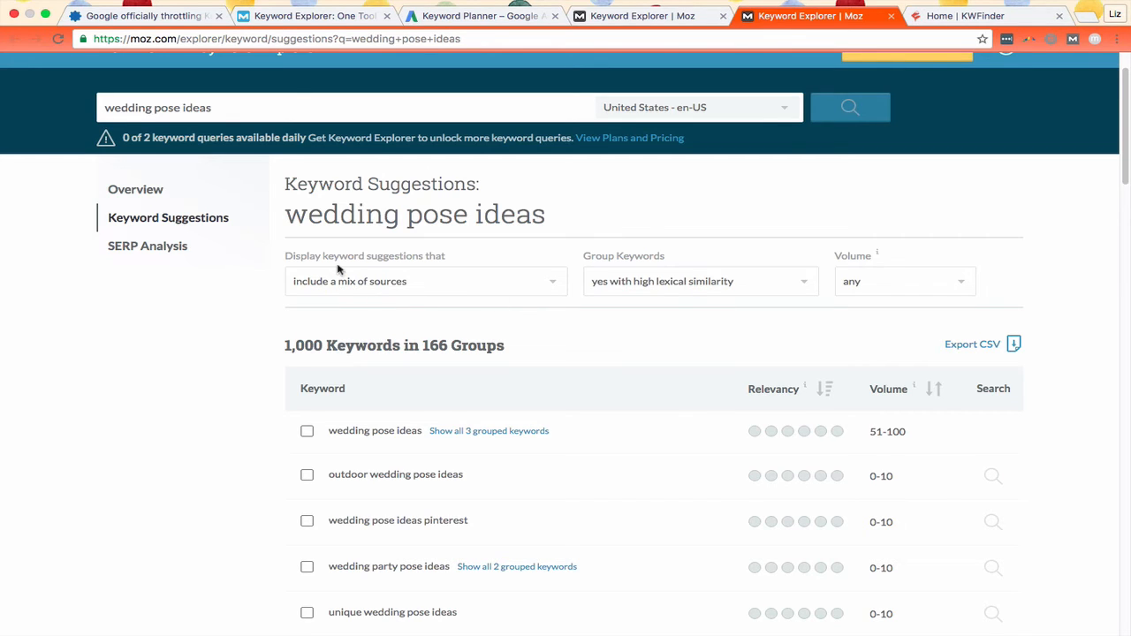
Step: Group the 1,000 suggestions by high lexical similarity and scroll through the 166 groups
{"action": "left_click", "coordinate": [699, 281]}
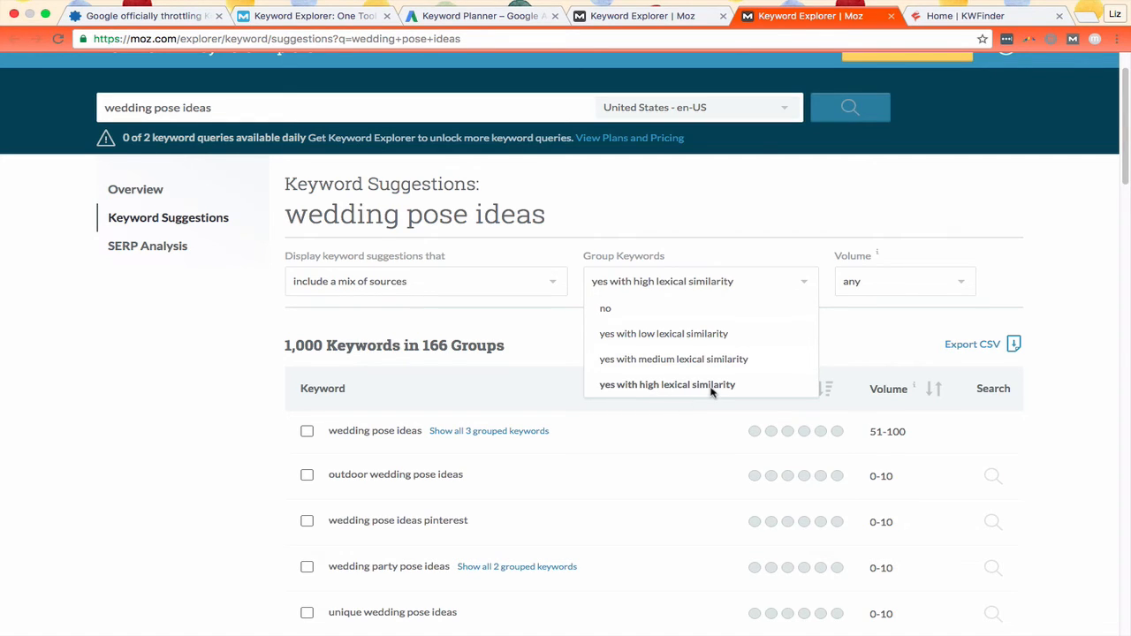
{"action": "left_click", "coordinate": [667, 384]}
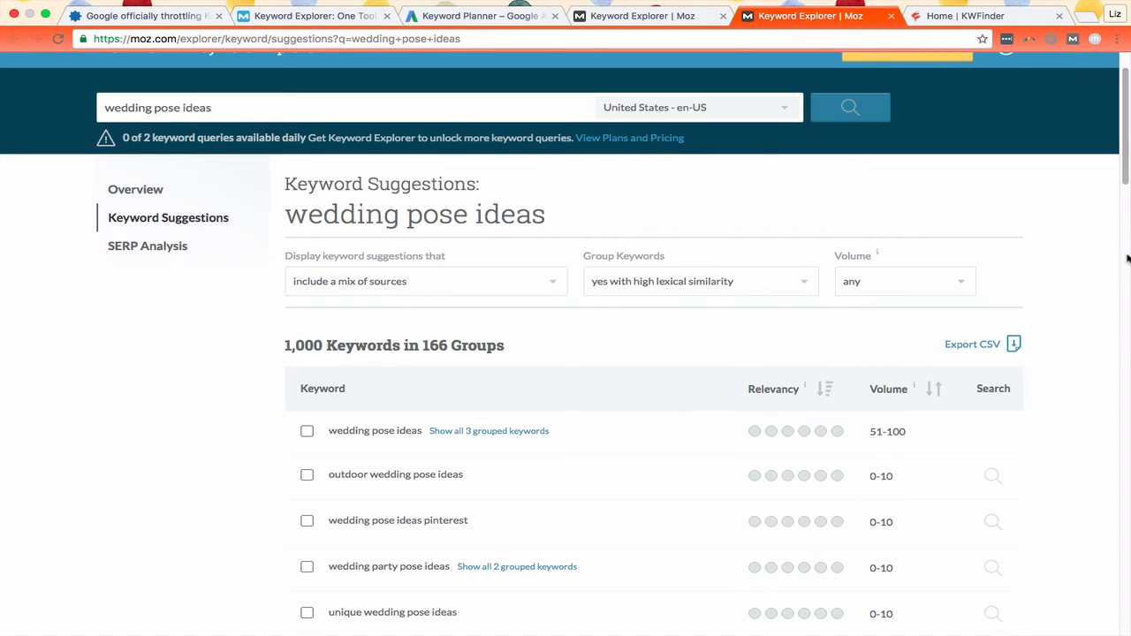
{"action": "scroll", "scroll_direction": "down", "scroll_amount": 3}
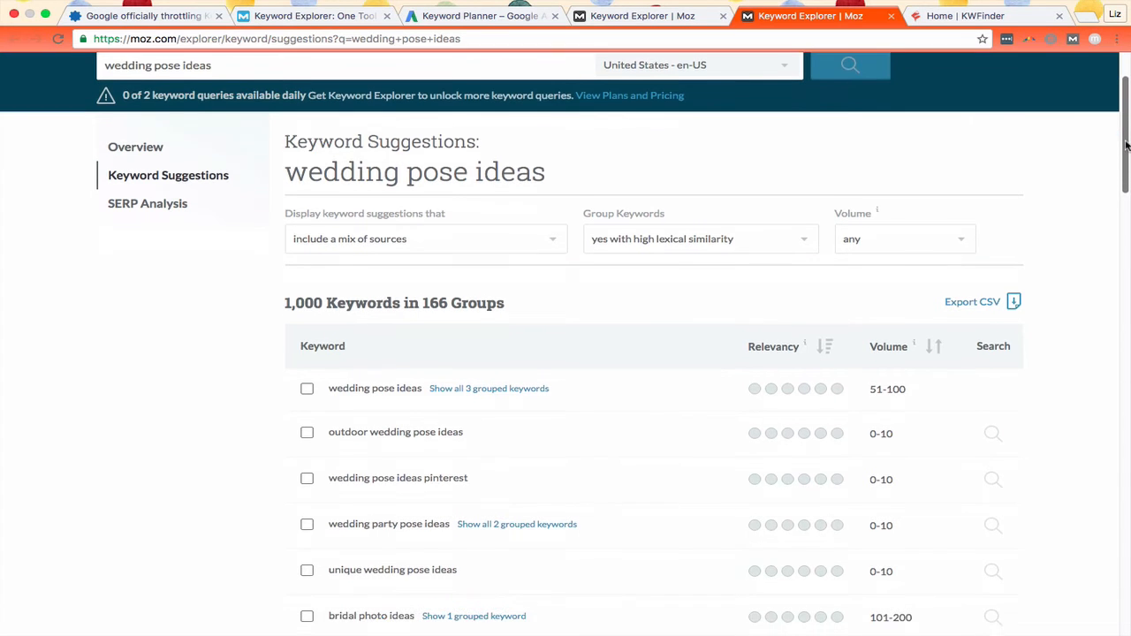
{"action": "scroll", "scroll_direction": "down", "scroll_amount": 3}
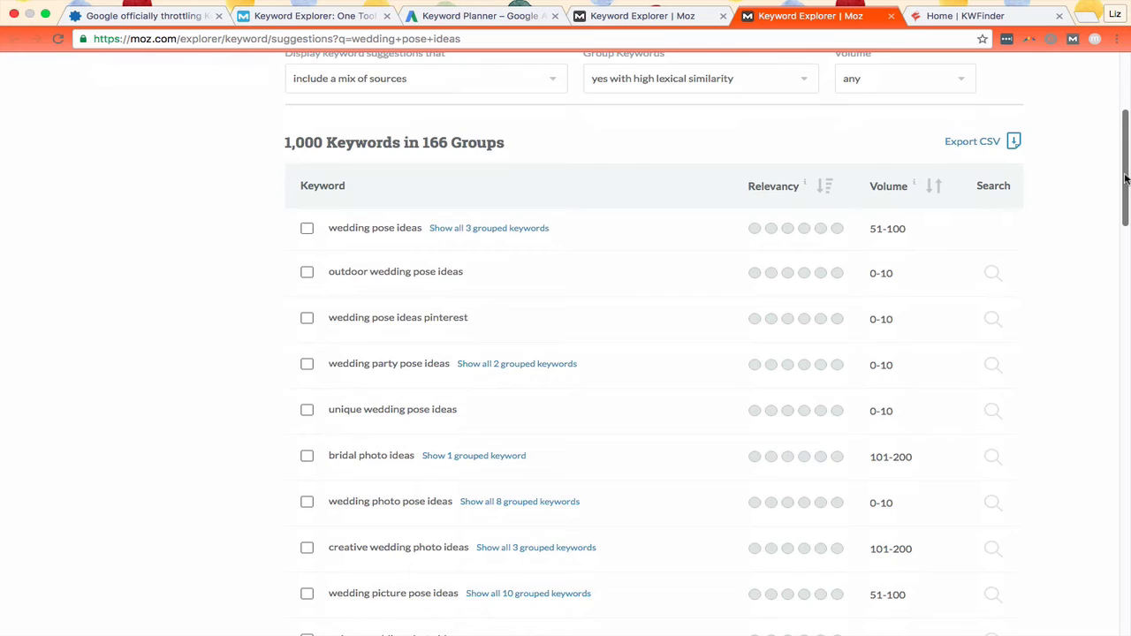
{"action": "scroll", "scroll_direction": "down", "scroll_amount": 3}
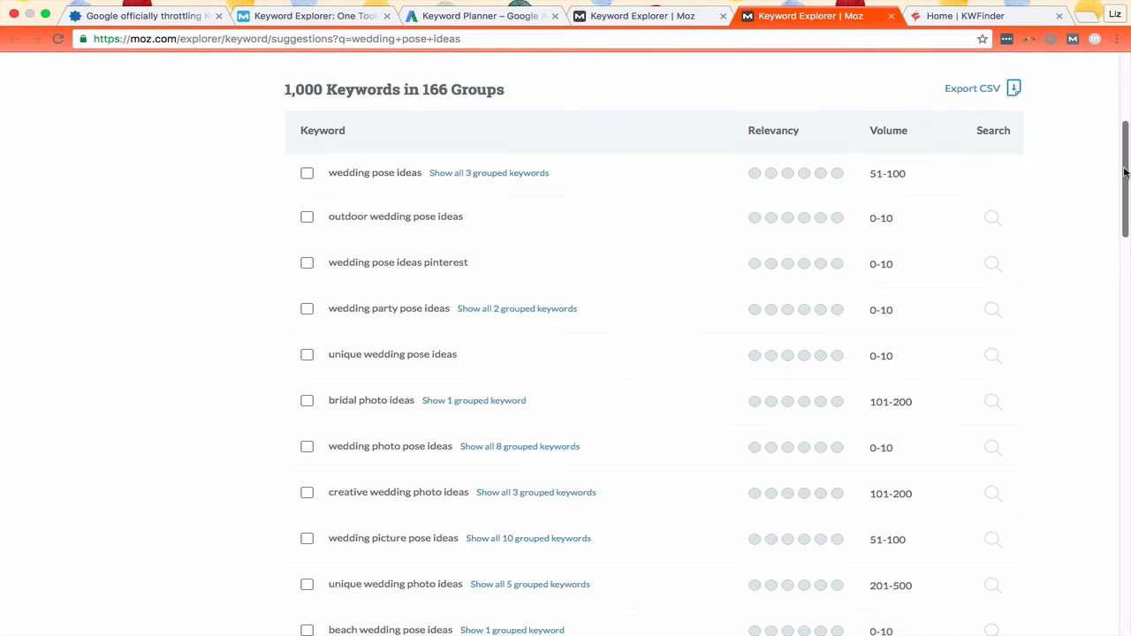
{"action": "scroll", "scroll_direction": "down", "scroll_amount": 3}
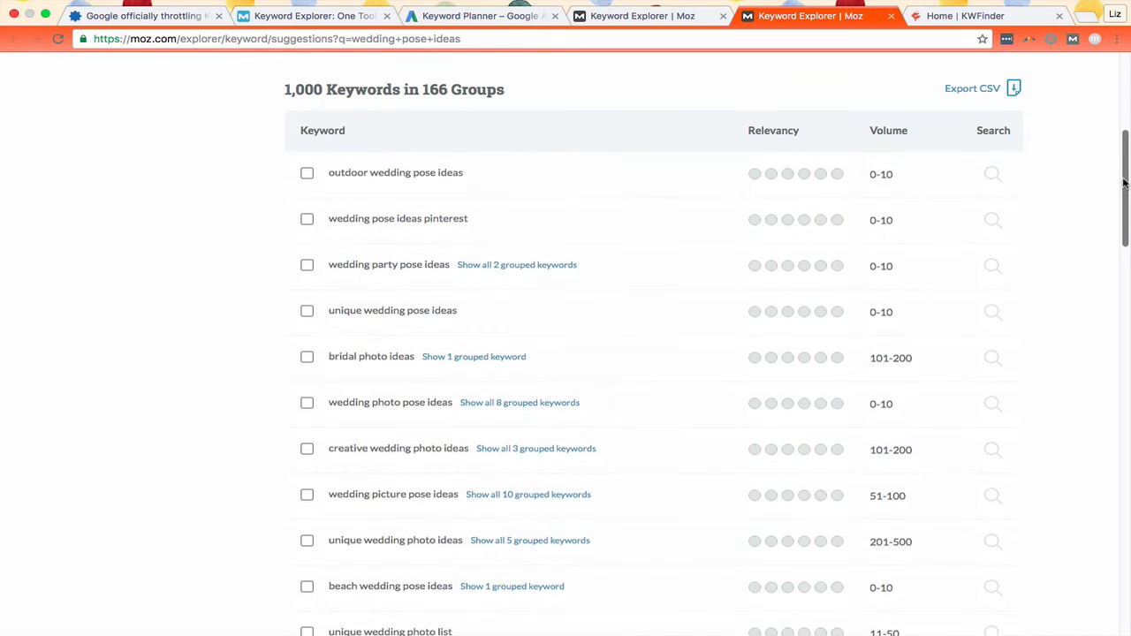
{"action": "scroll", "scroll_direction": "down", "scroll_amount": 3}
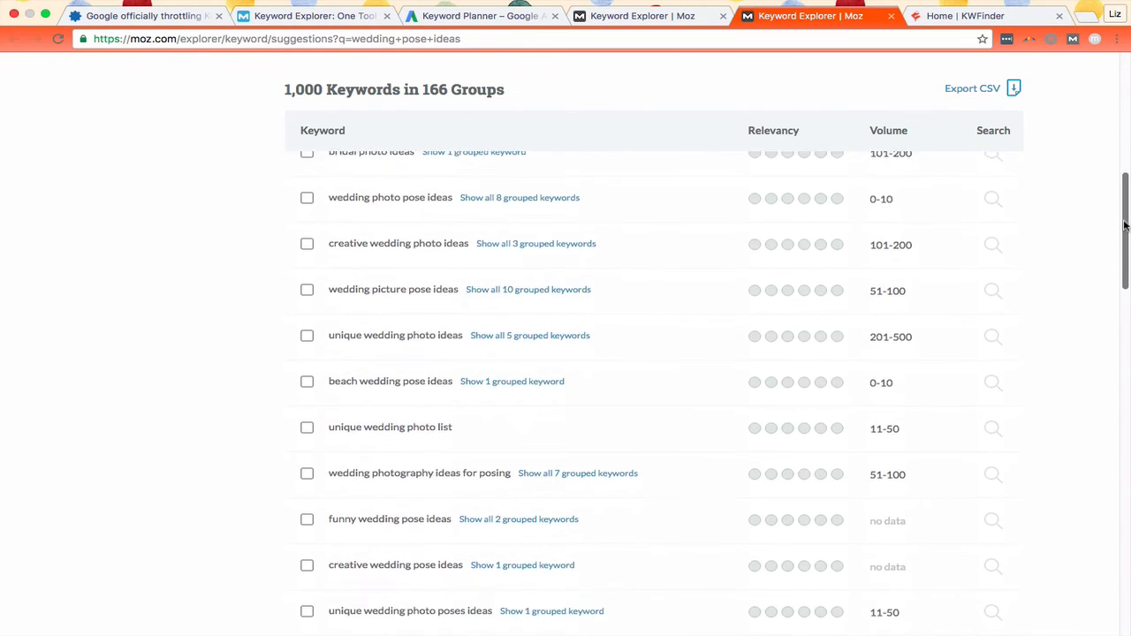
{"action": "scroll", "scroll_direction": "down", "scroll_amount": 3}
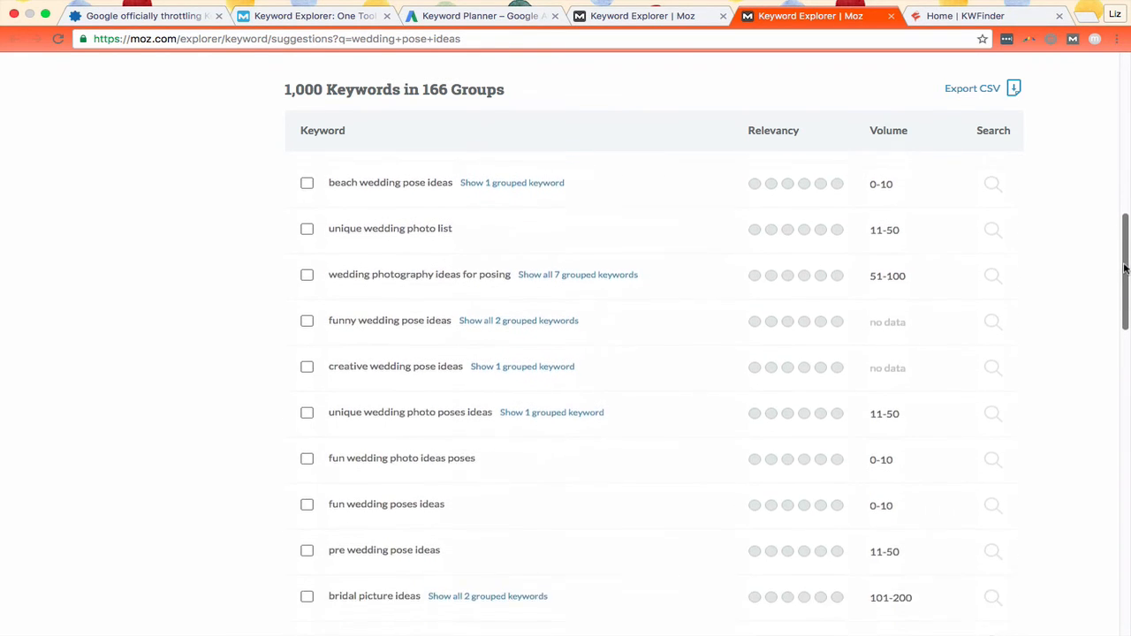
{"action": "scroll", "scroll_direction": "down", "scroll_amount": 3}
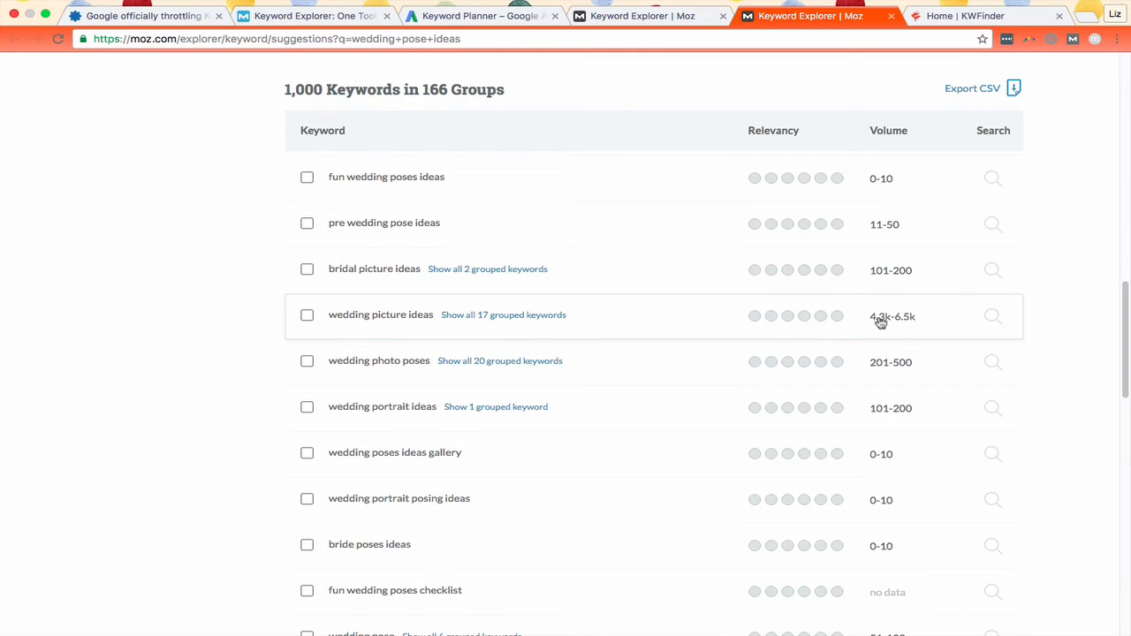
{"action": "mouse_move", "coordinate": [916, 327]}
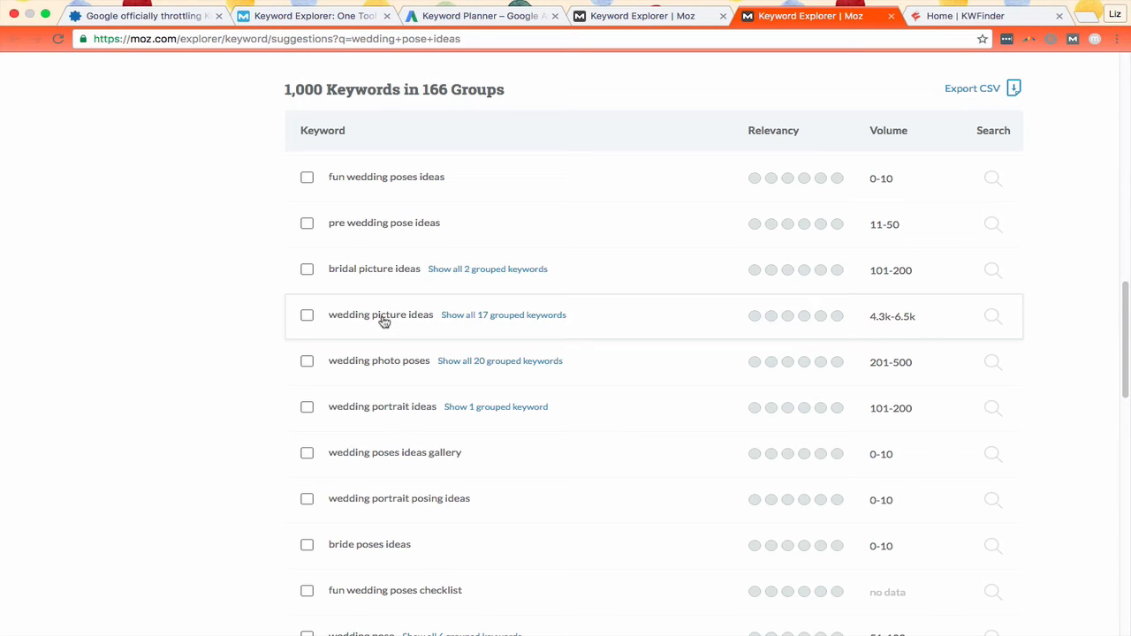
{"action": "left_click", "coordinate": [477, 16]}
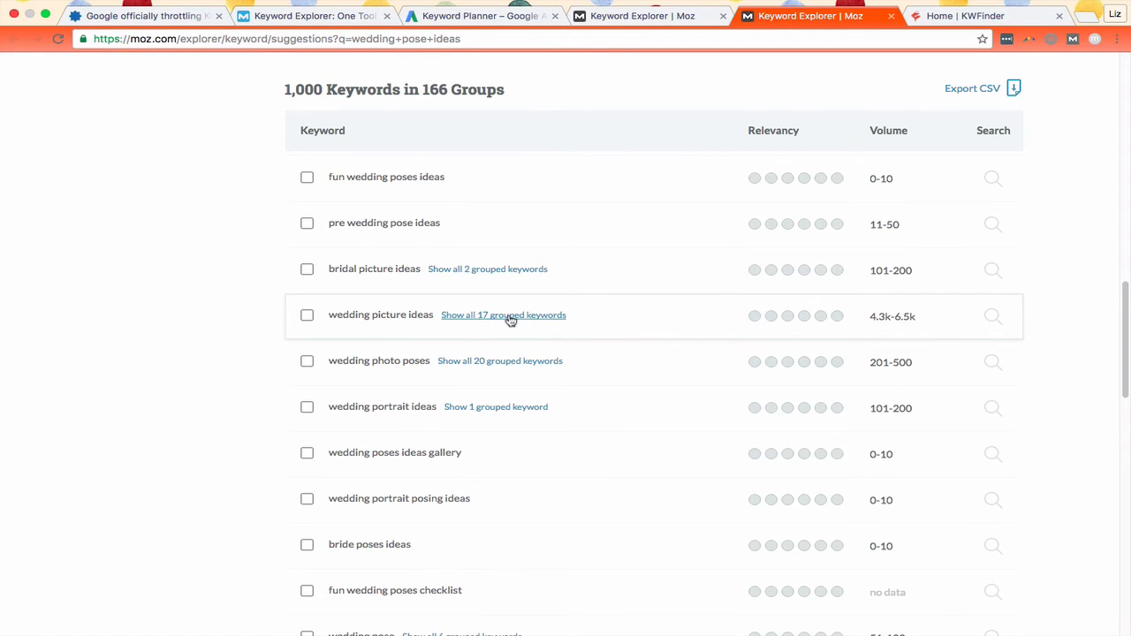
{"action": "left_click", "coordinate": [502, 314]}
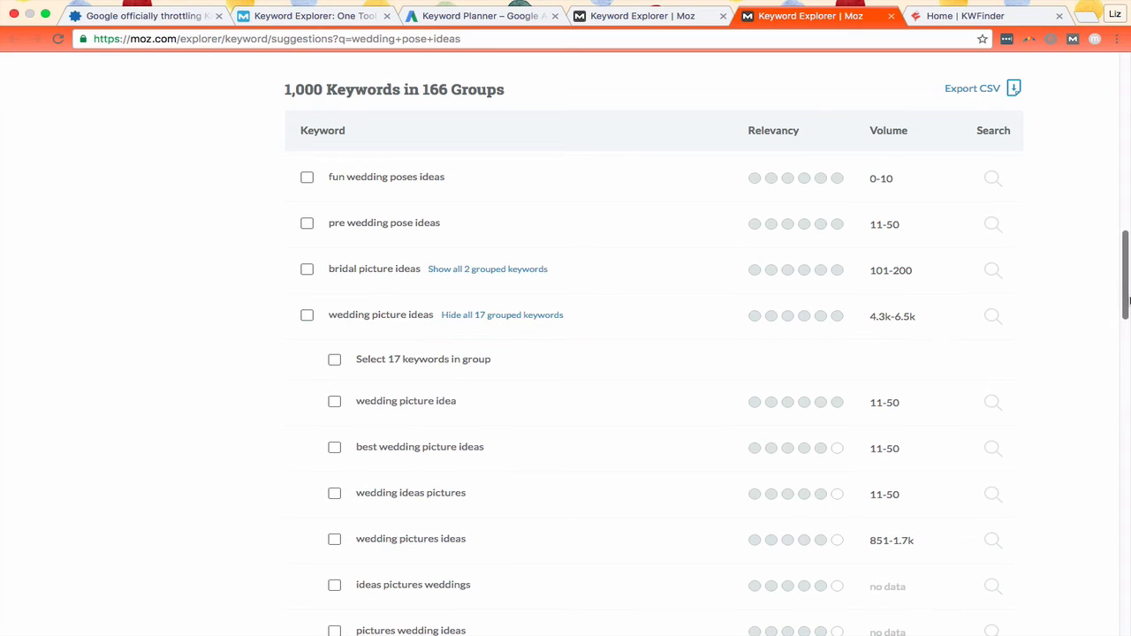
{"action": "scroll", "scroll_direction": "down", "scroll_amount": 3}
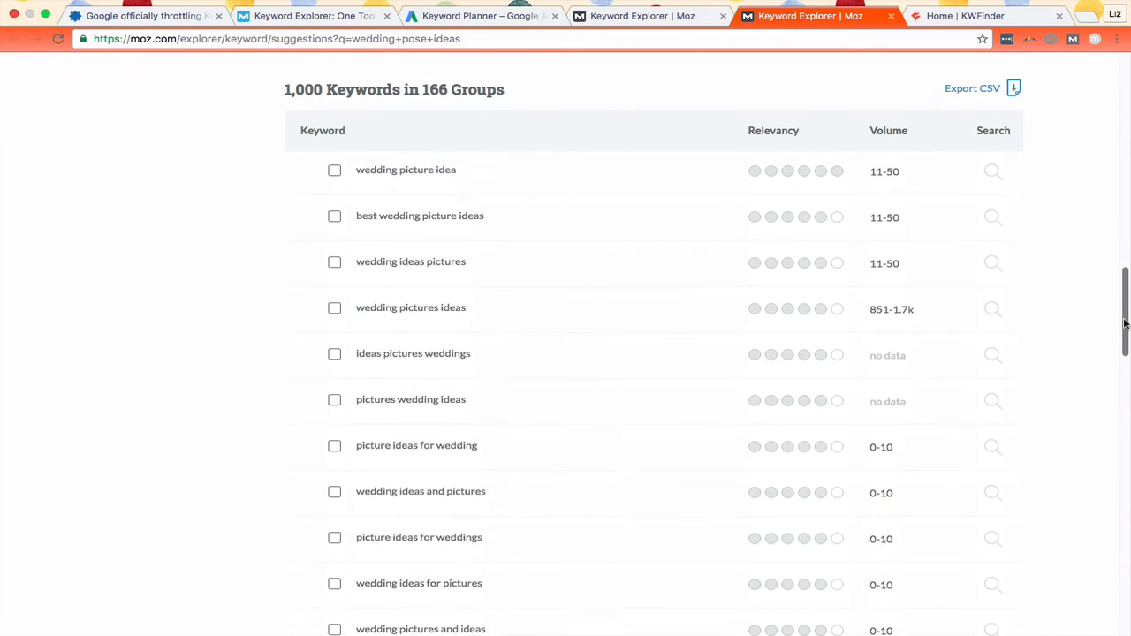
{"action": "scroll", "scroll_direction": "down", "scroll_amount": 3}
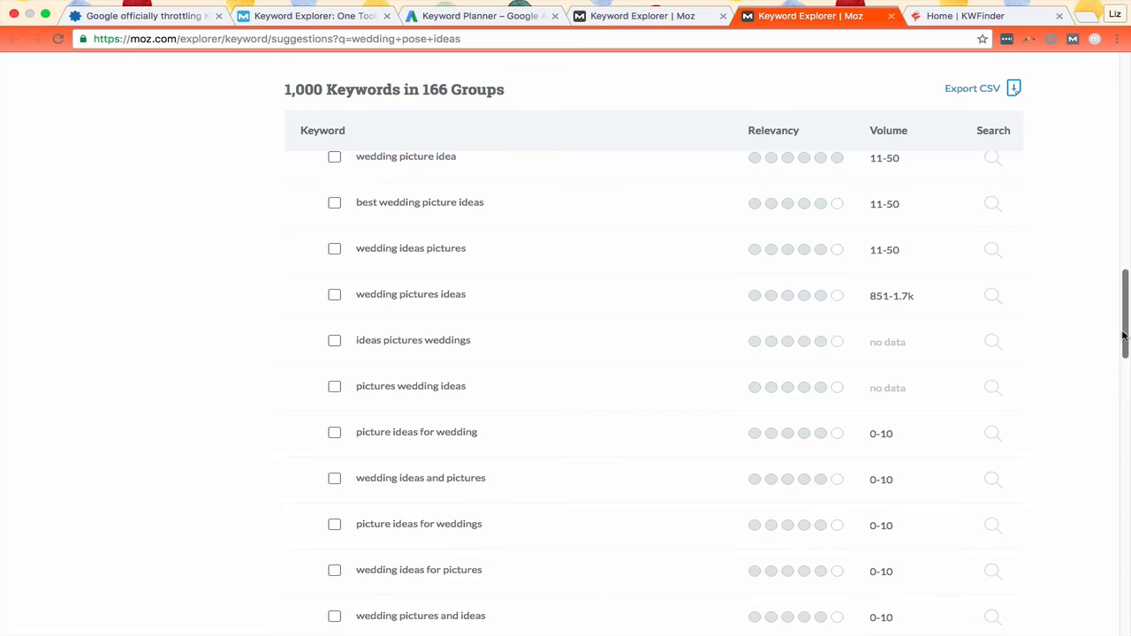
{"action": "scroll", "scroll_direction": "down", "scroll_amount": 3}
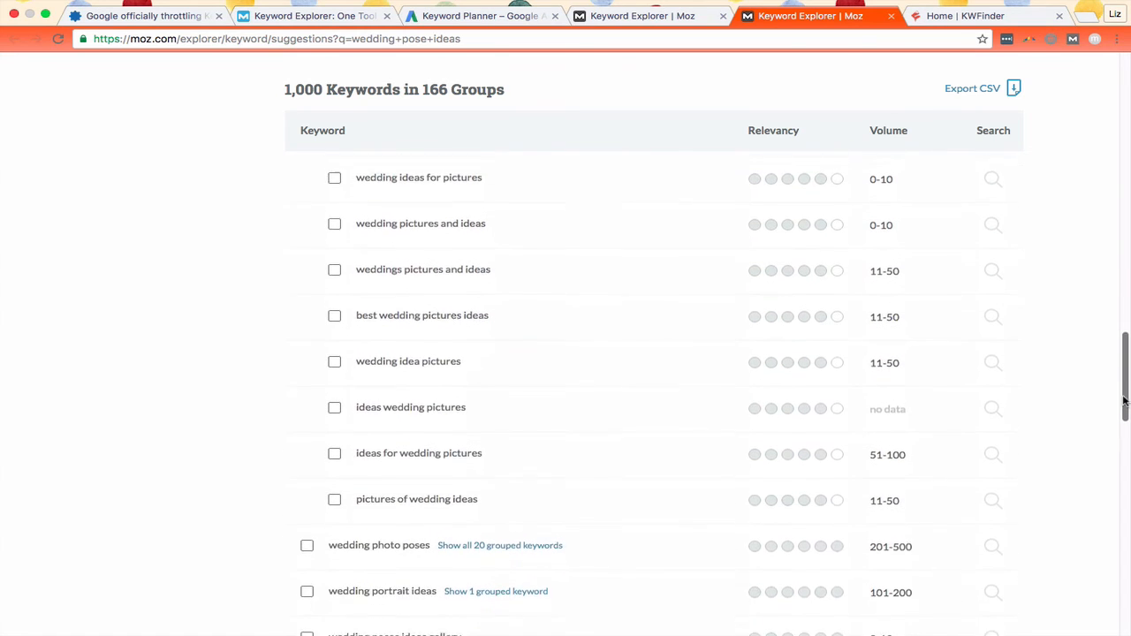
{"action": "scroll", "scroll_direction": "down", "scroll_amount": 3}
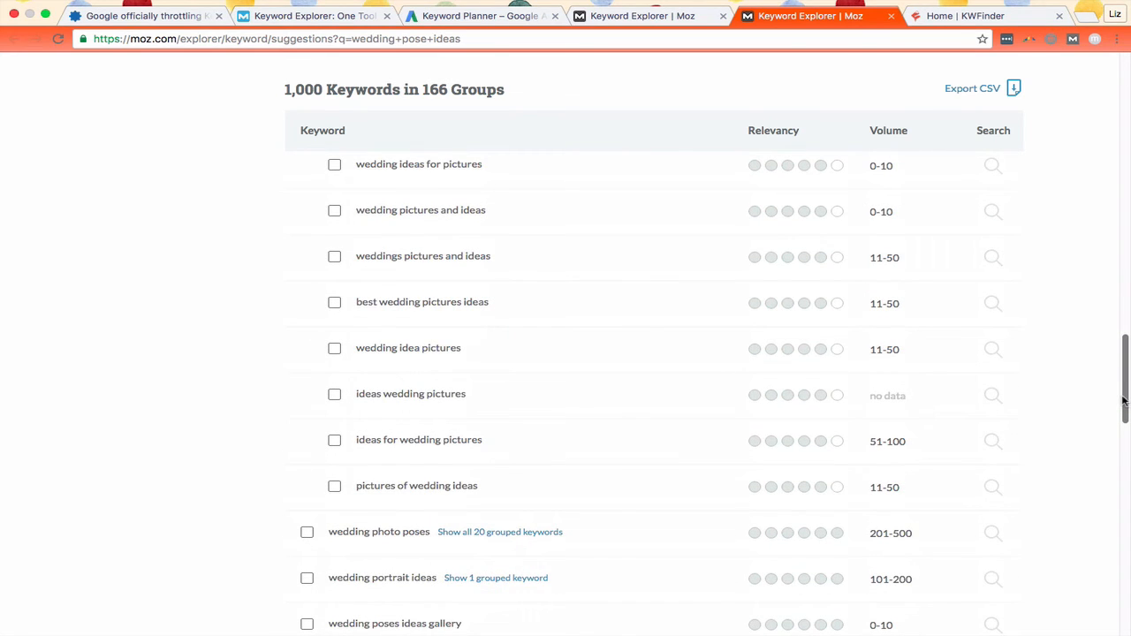
{"action": "scroll", "scroll_direction": "down", "scroll_amount": 3}
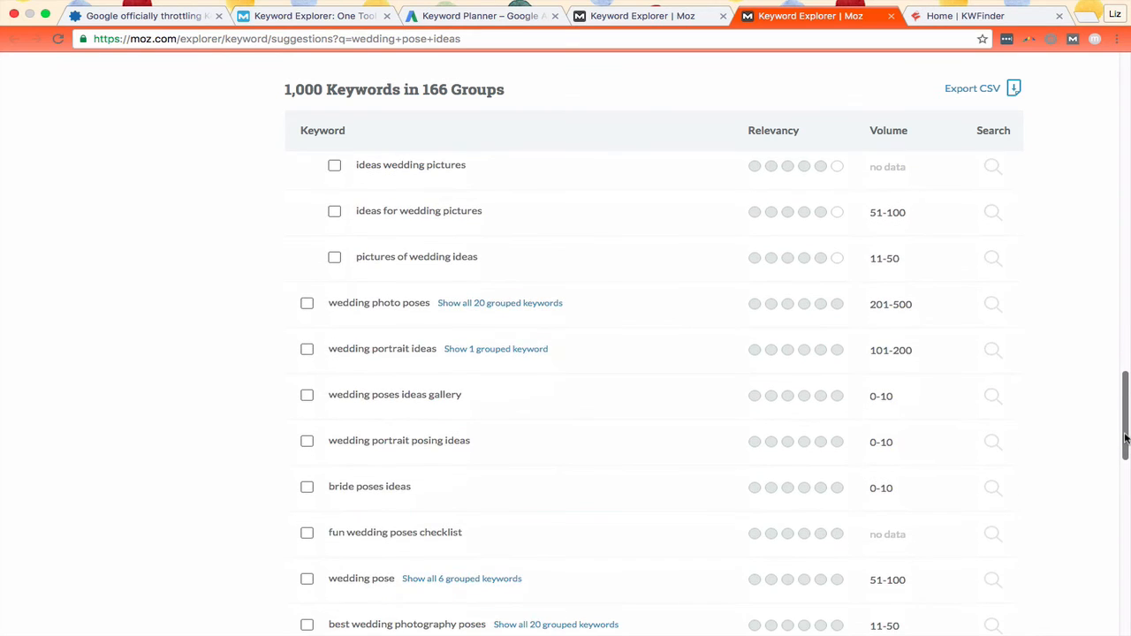
{"action": "scroll", "scroll_direction": "down", "scroll_amount": 3}
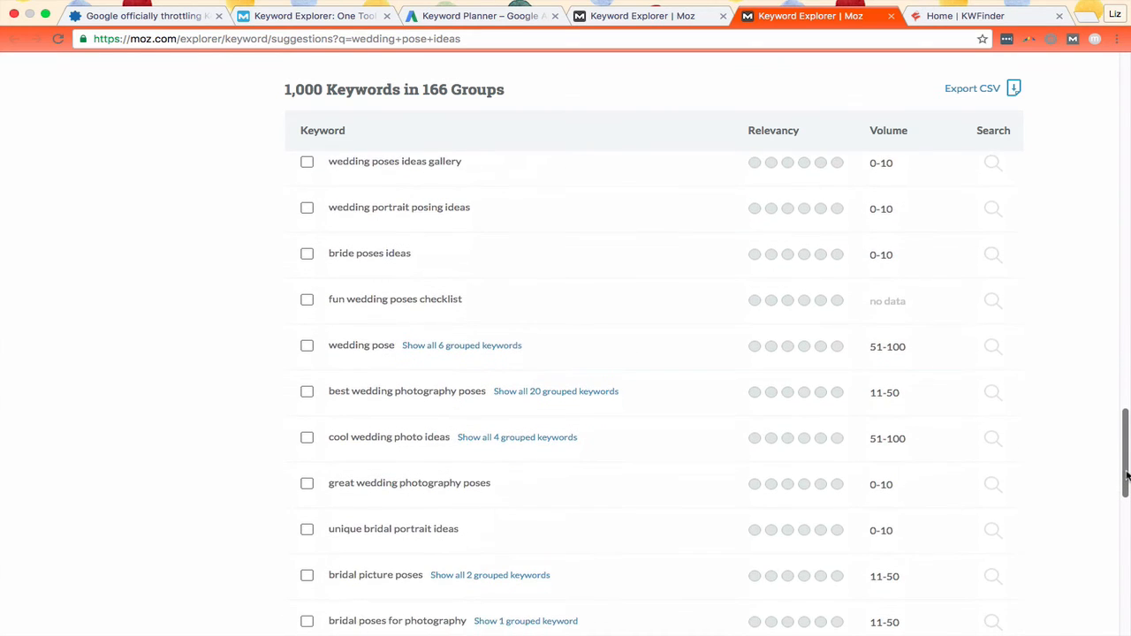
{"action": "scroll", "scroll_direction": "down", "scroll_amount": 3}
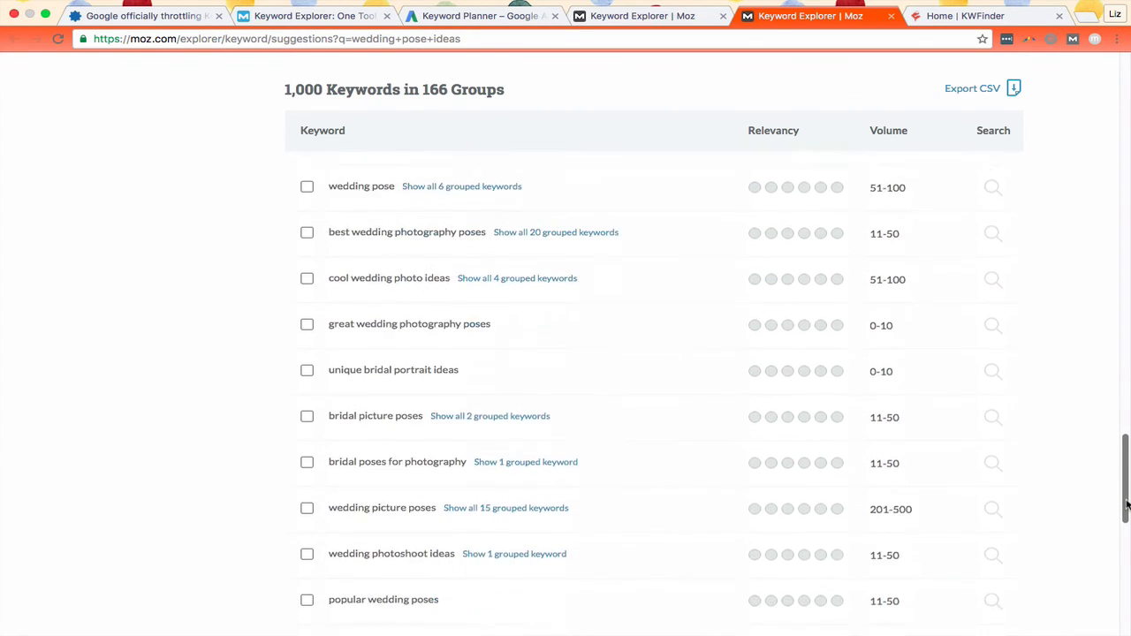
{"action": "scroll", "scroll_direction": "down", "scroll_amount": 3}
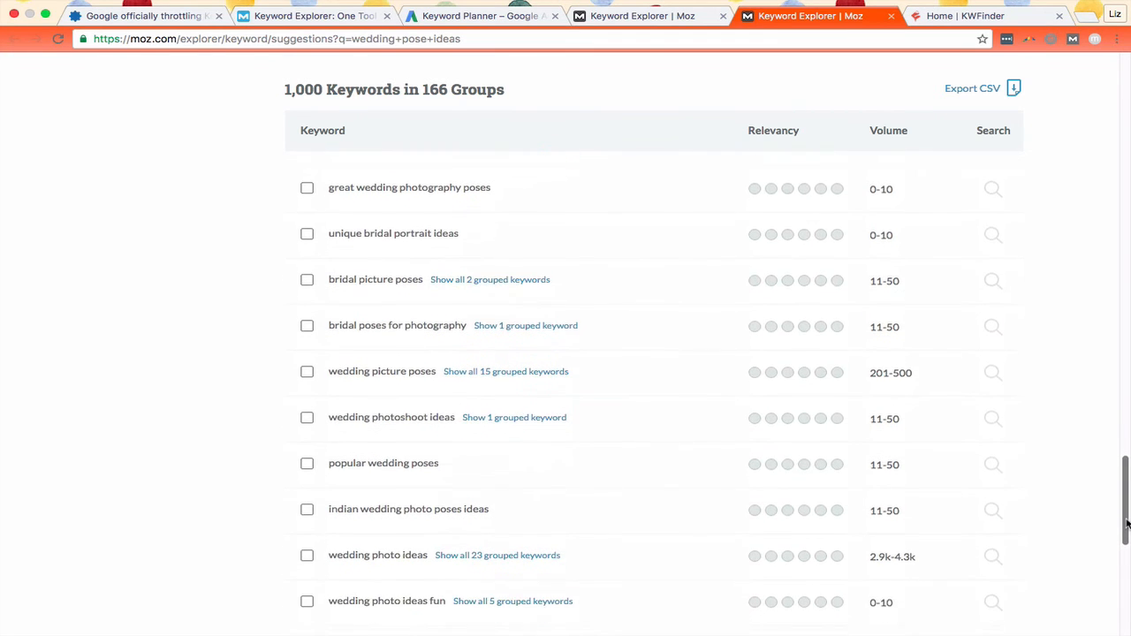
{"action": "scroll", "scroll_direction": "down", "scroll_amount": 3}
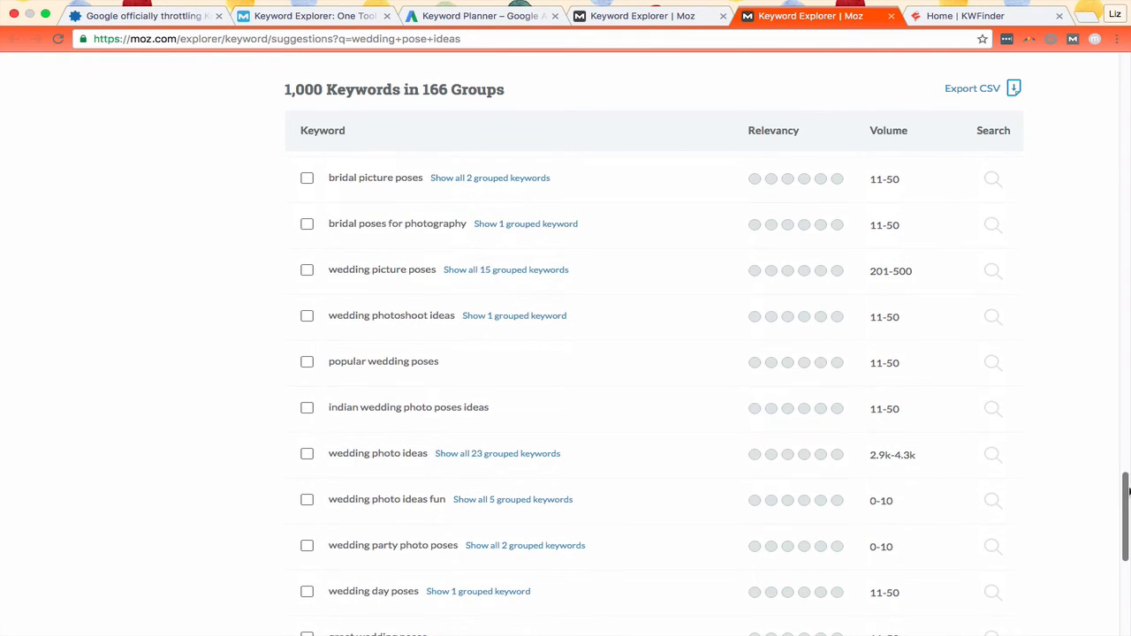
{"action": "scroll", "scroll_direction": "down", "scroll_amount": 3}
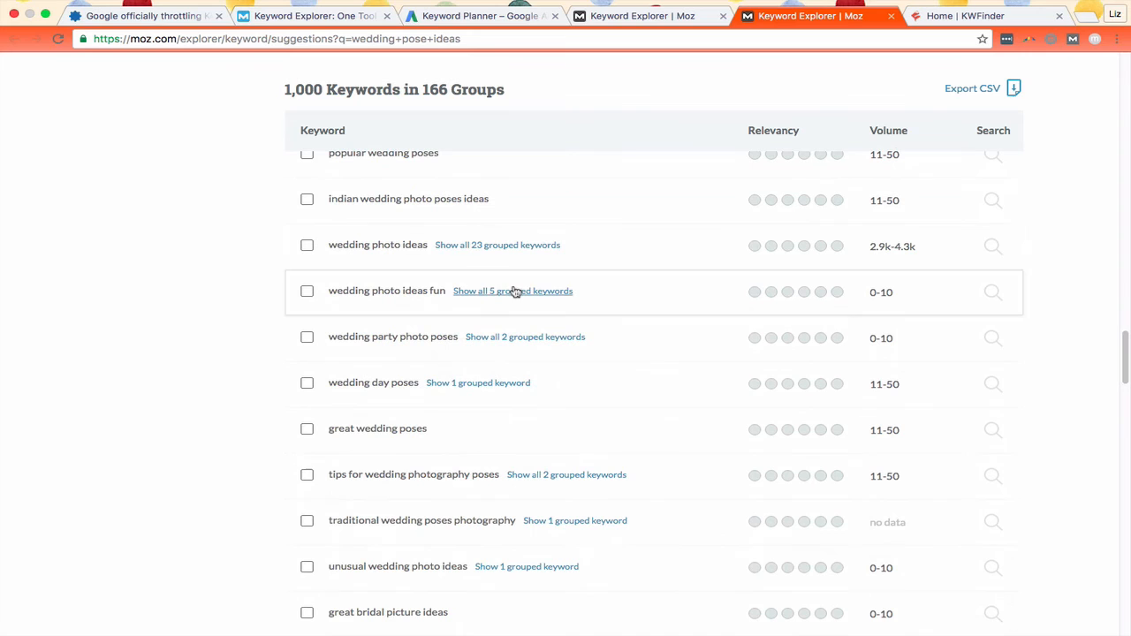
{"action": "mouse_move", "coordinate": [464, 245]}
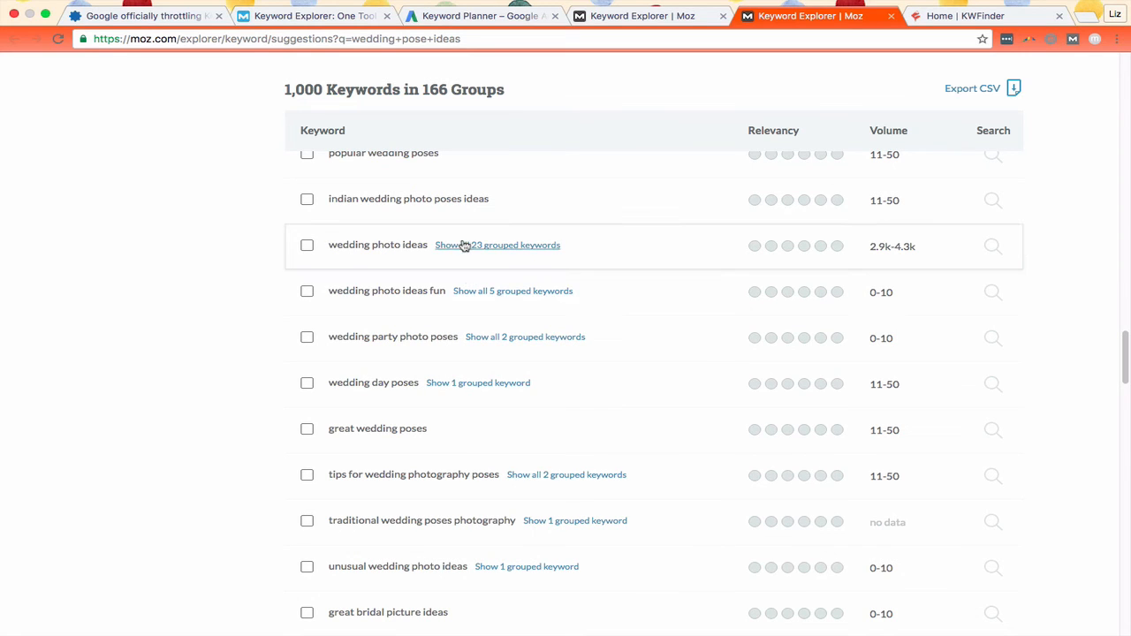
{"action": "left_click", "coordinate": [466, 245]}
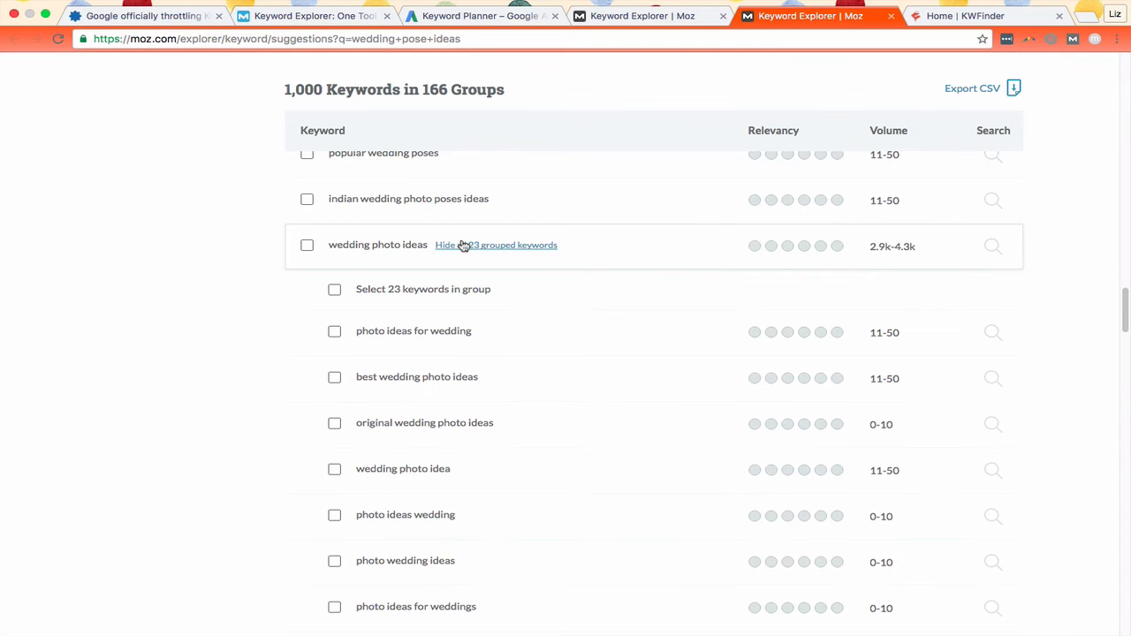
{"action": "left_click", "coordinate": [495, 245]}
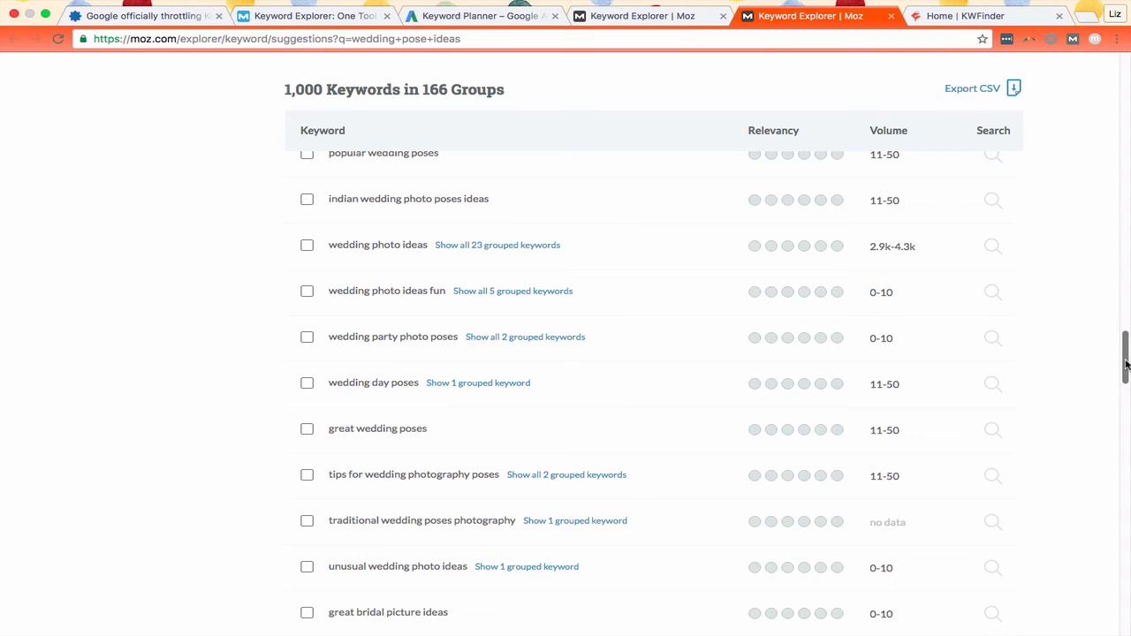
{"action": "scroll", "scroll_direction": "up", "scroll_amount": 3}
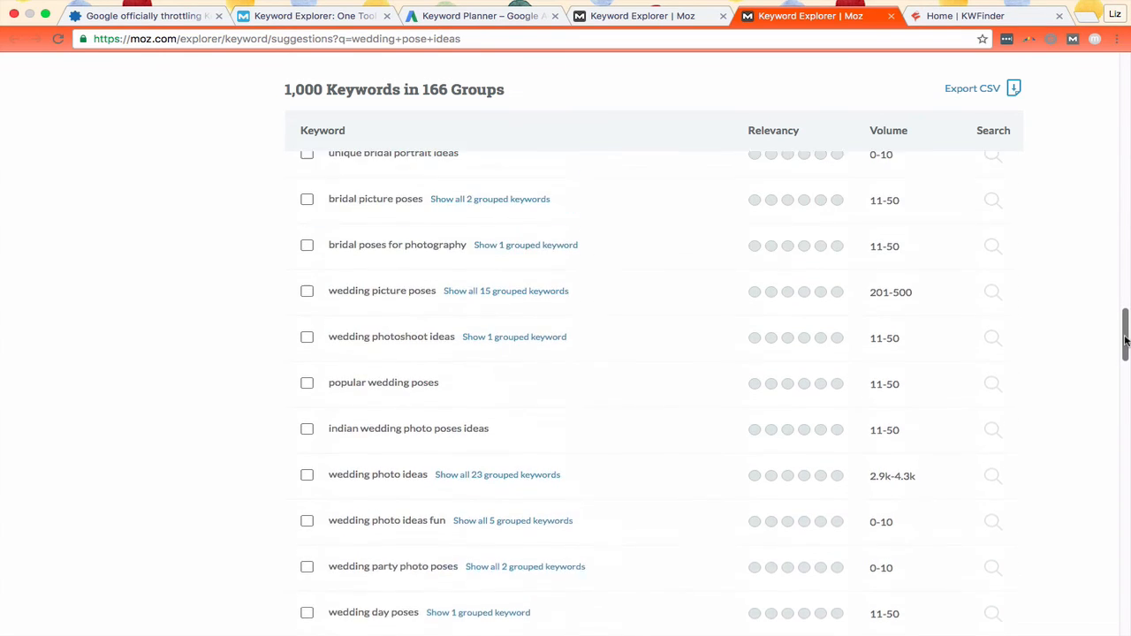
{"action": "scroll", "scroll_direction": "up", "scroll_amount": 3}
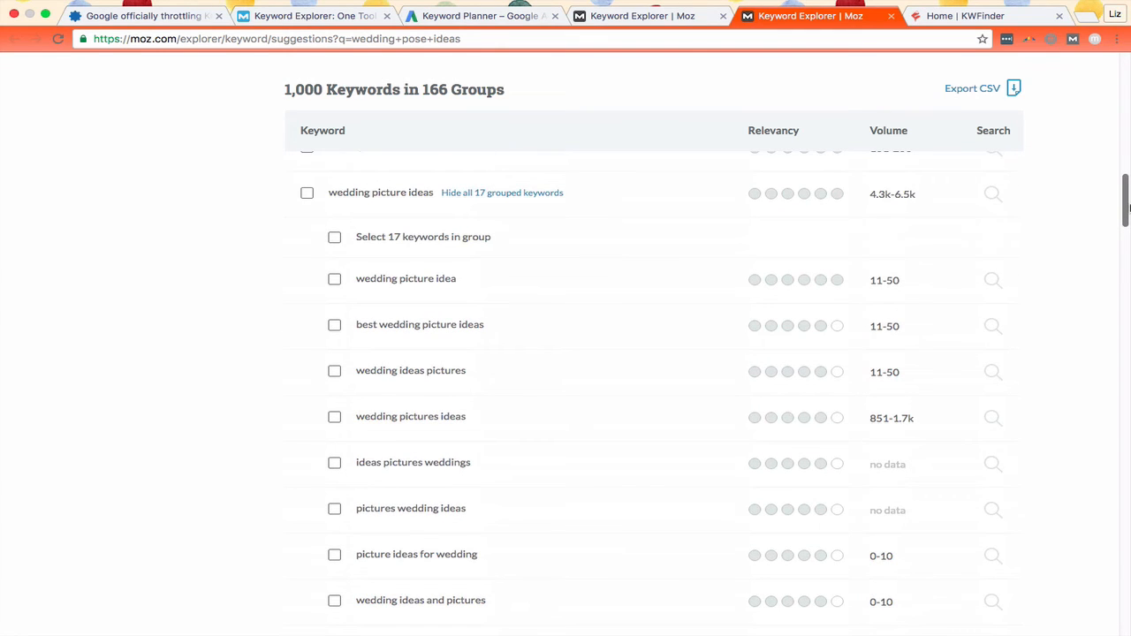
{"action": "scroll", "scroll_direction": "down", "scroll_amount": 3}
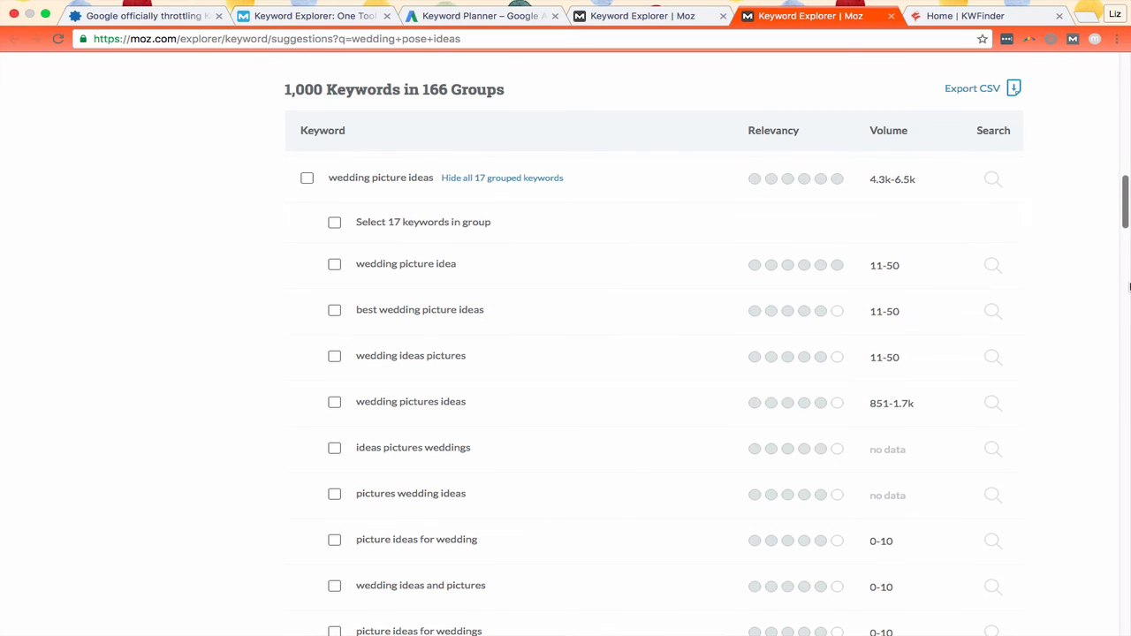
{"action": "mouse_move", "coordinate": [1110, 256]}
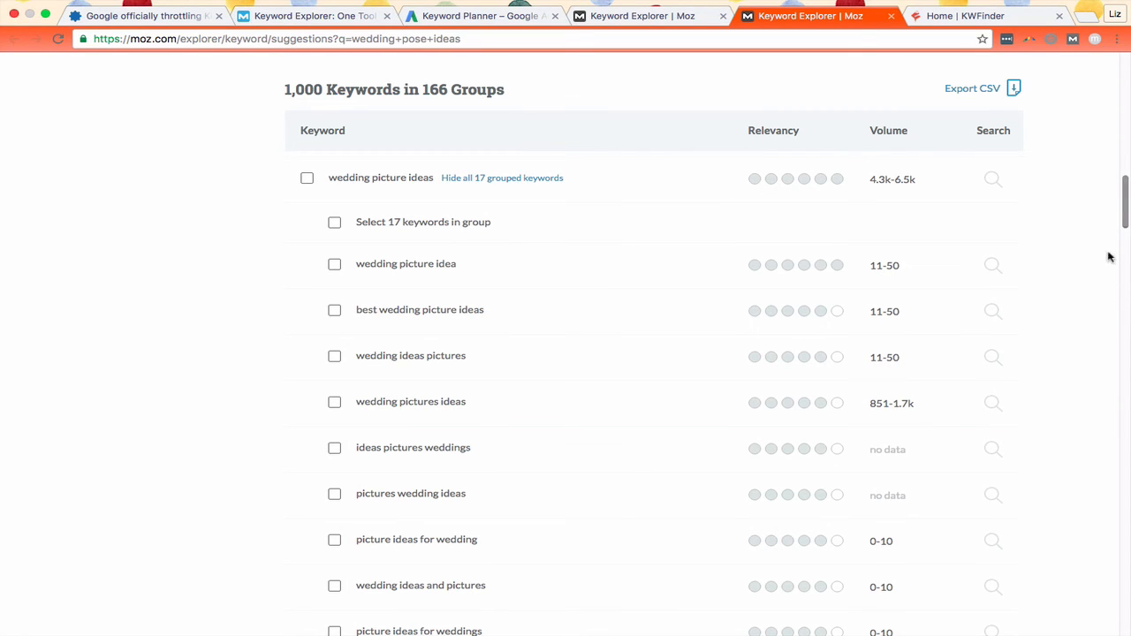
{"action": "scroll", "scroll_direction": "down", "scroll_amount": 3}
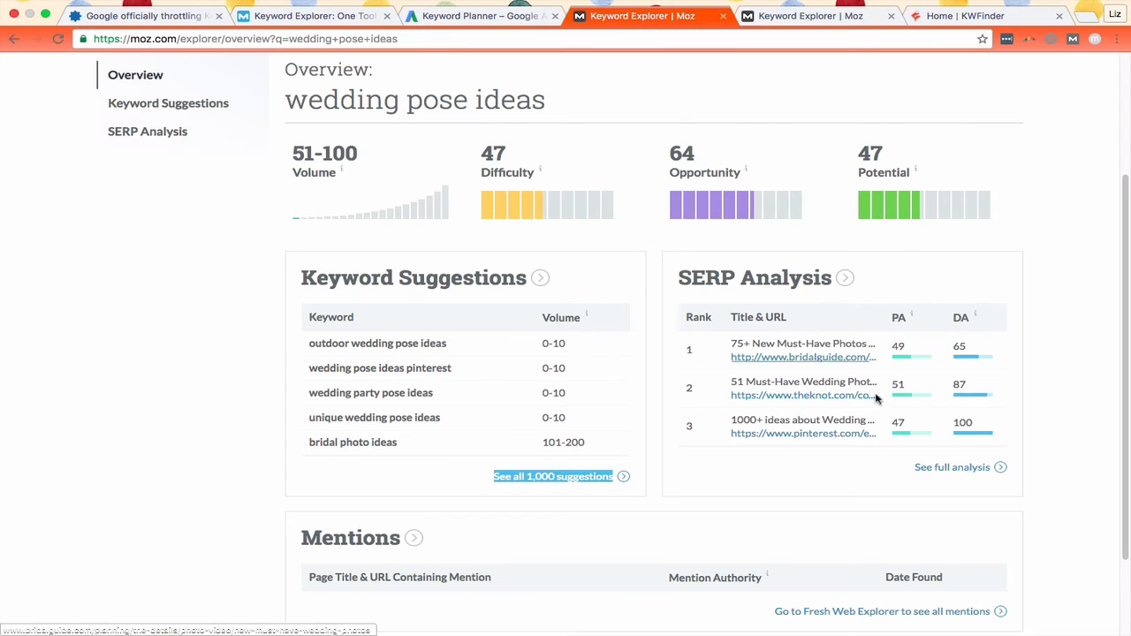
{"action": "mouse_move", "coordinate": [952, 467]}
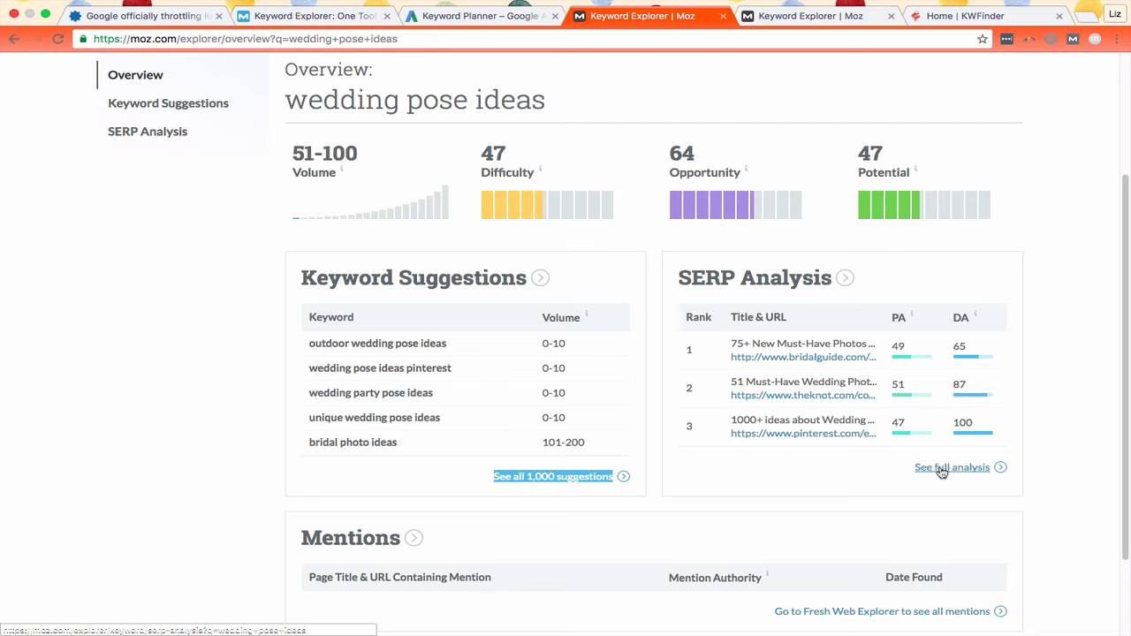
Step: Open the full SERP analysis link in a new tab and switch to it
{"action": "right_click", "coordinate": [951, 467]}
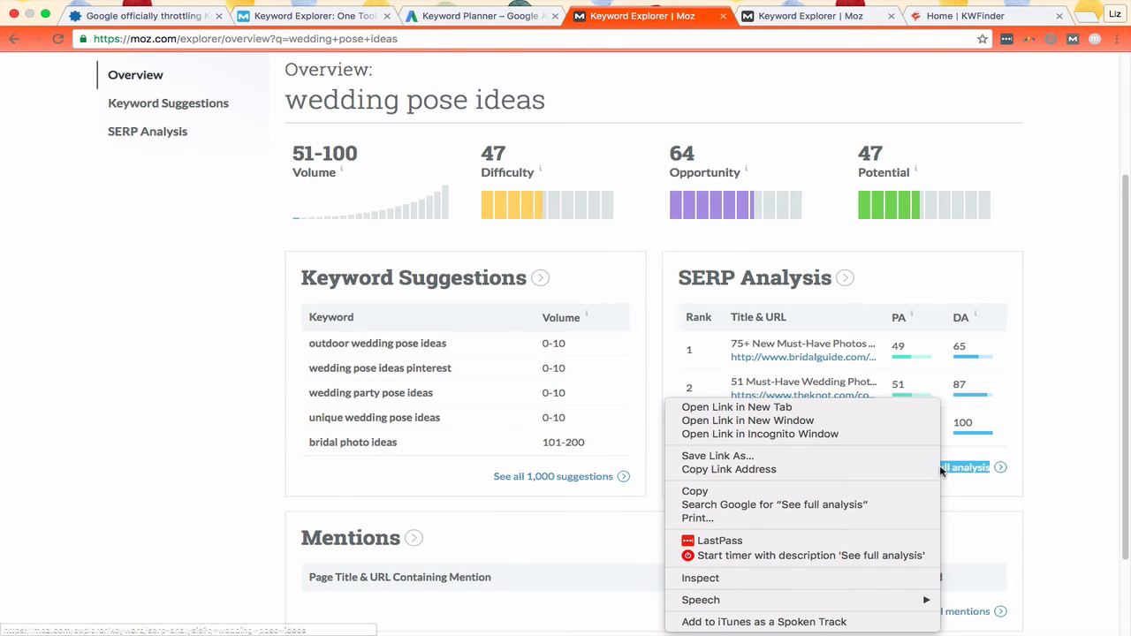
{"action": "left_click", "coordinate": [736, 407]}
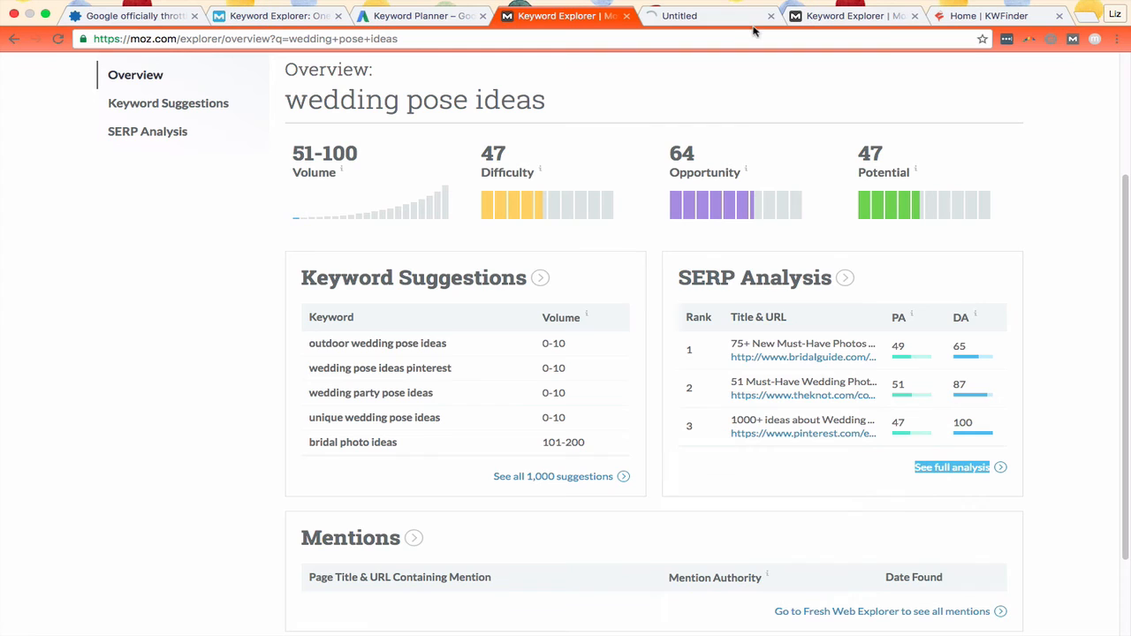
{"action": "left_click", "coordinate": [952, 466]}
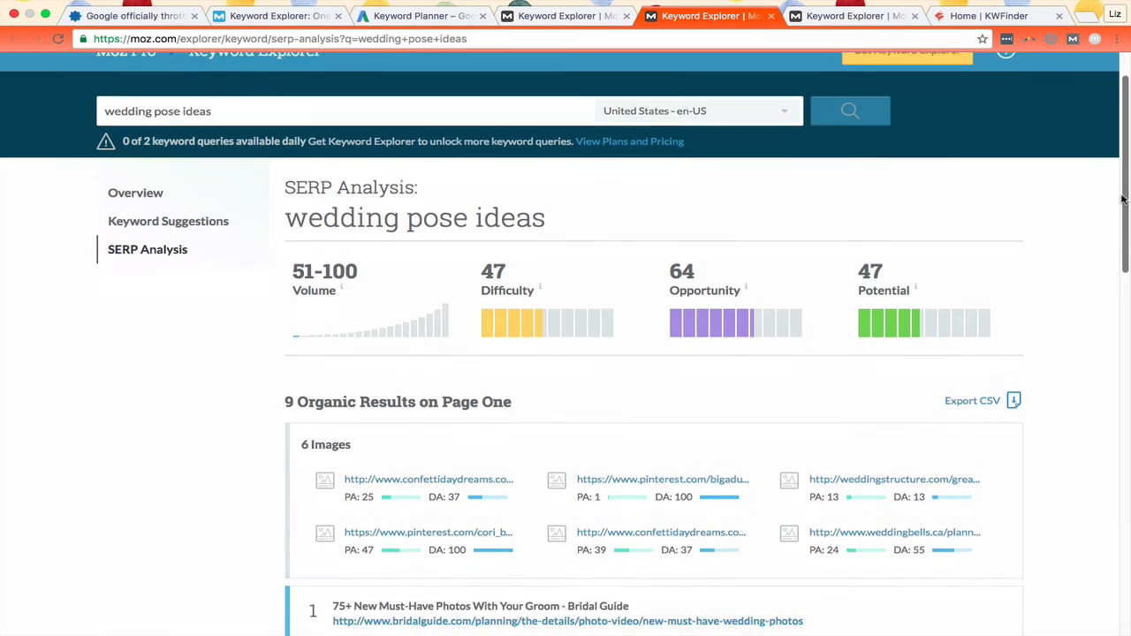
{"action": "scroll", "scroll_direction": "down", "scroll_amount": 3}
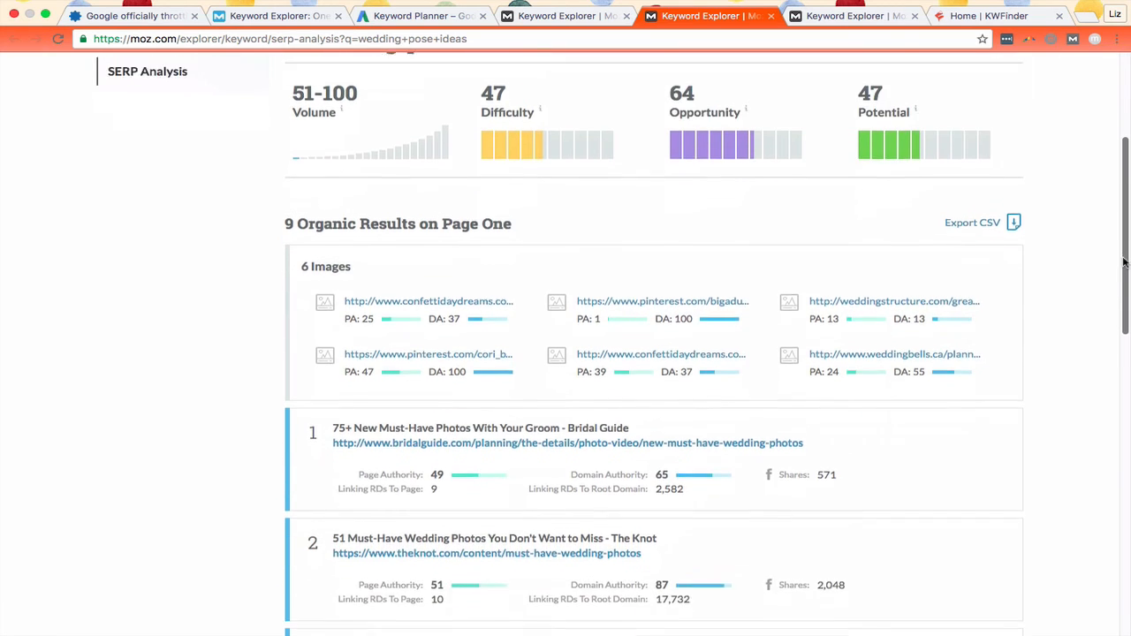
{"action": "scroll", "scroll_direction": "down", "scroll_amount": 3}
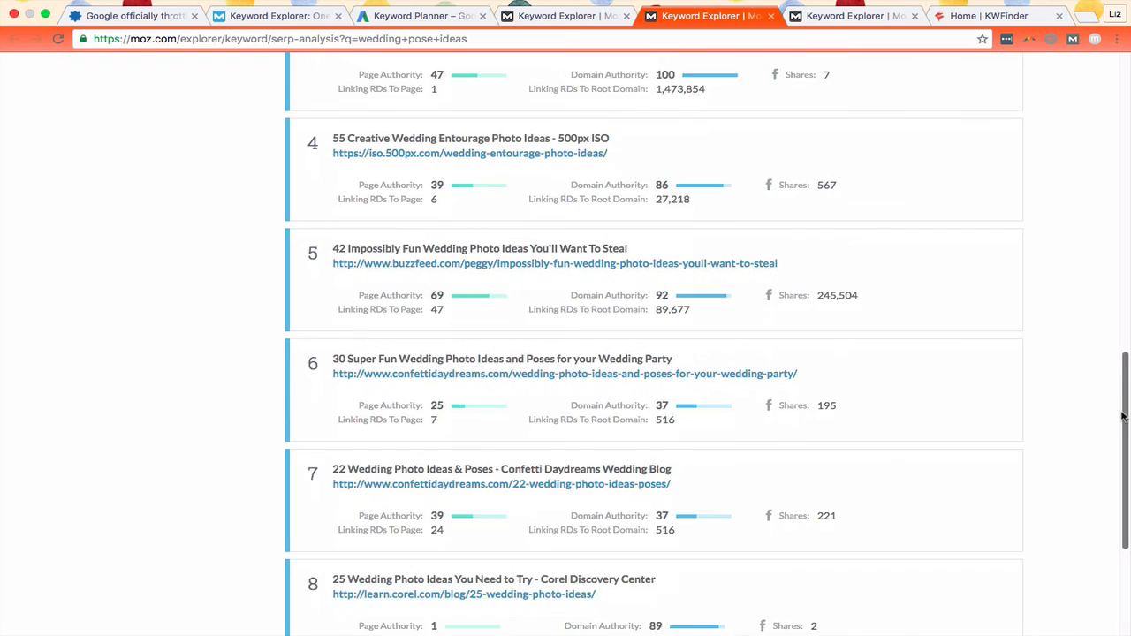
{"action": "scroll", "scroll_direction": "down", "scroll_amount": 3}
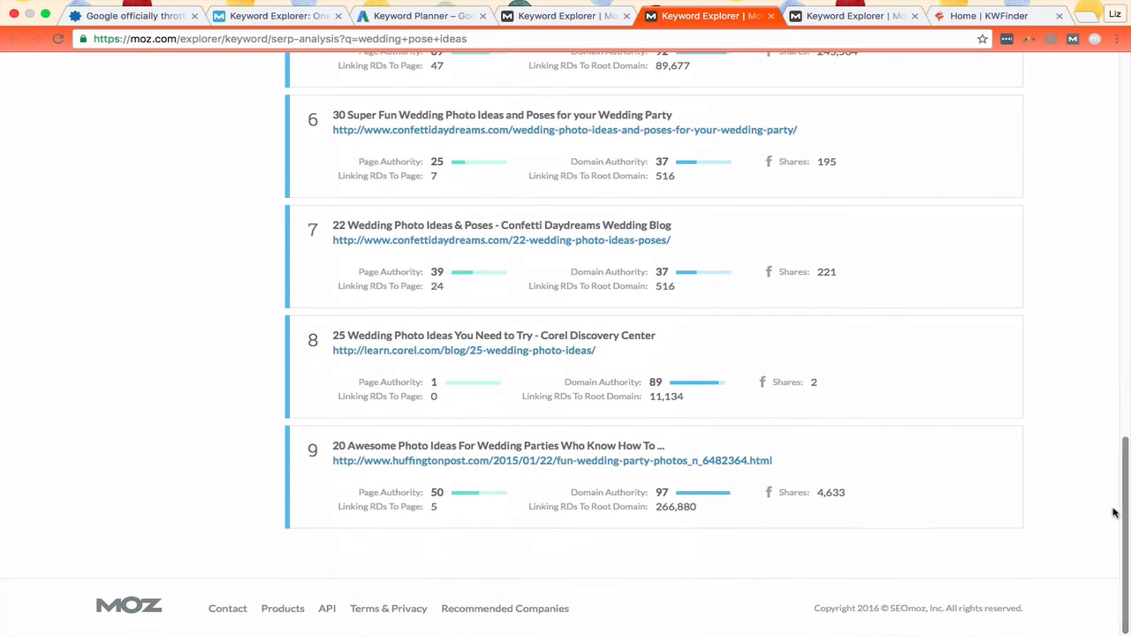
{"action": "mouse_move", "coordinate": [322, 226]}
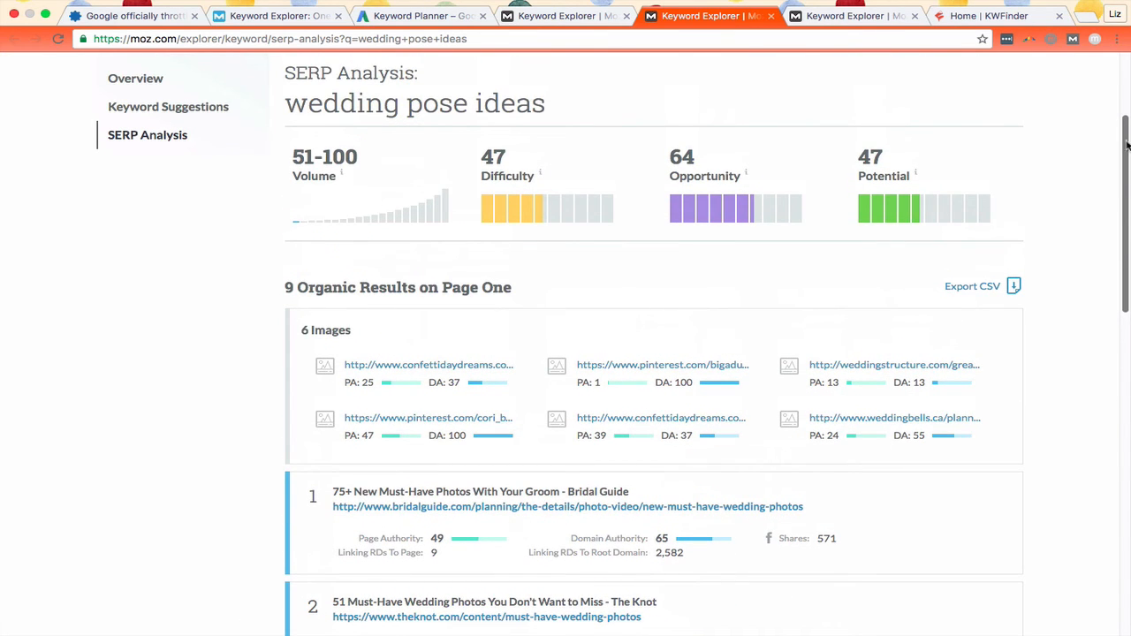
{"action": "left_click", "coordinate": [565, 15]}
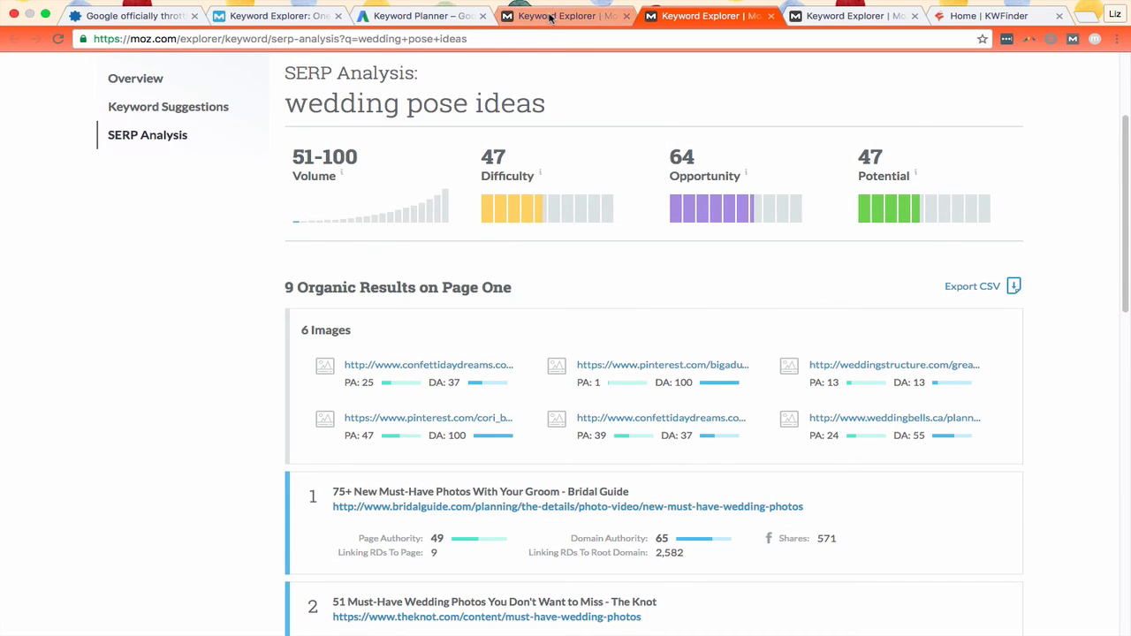